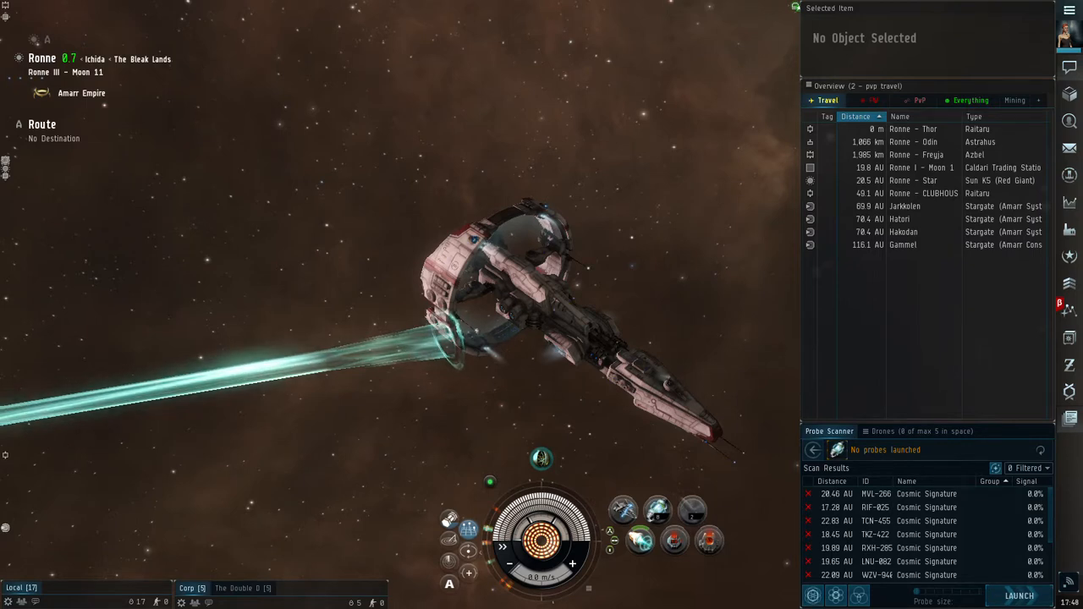
mouse_move(692, 313)
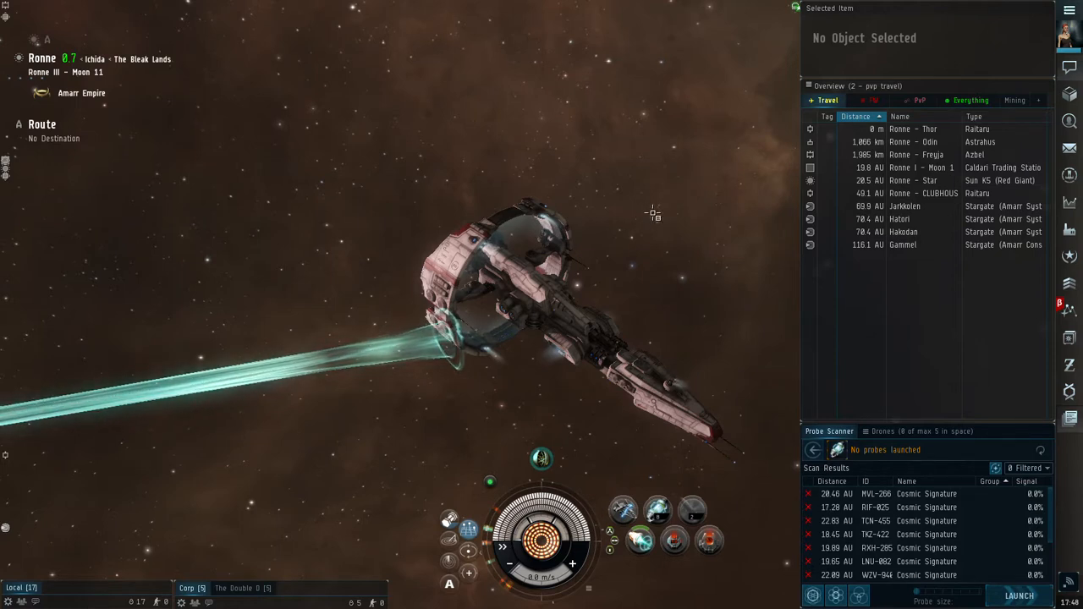
mouse_move(484, 165)
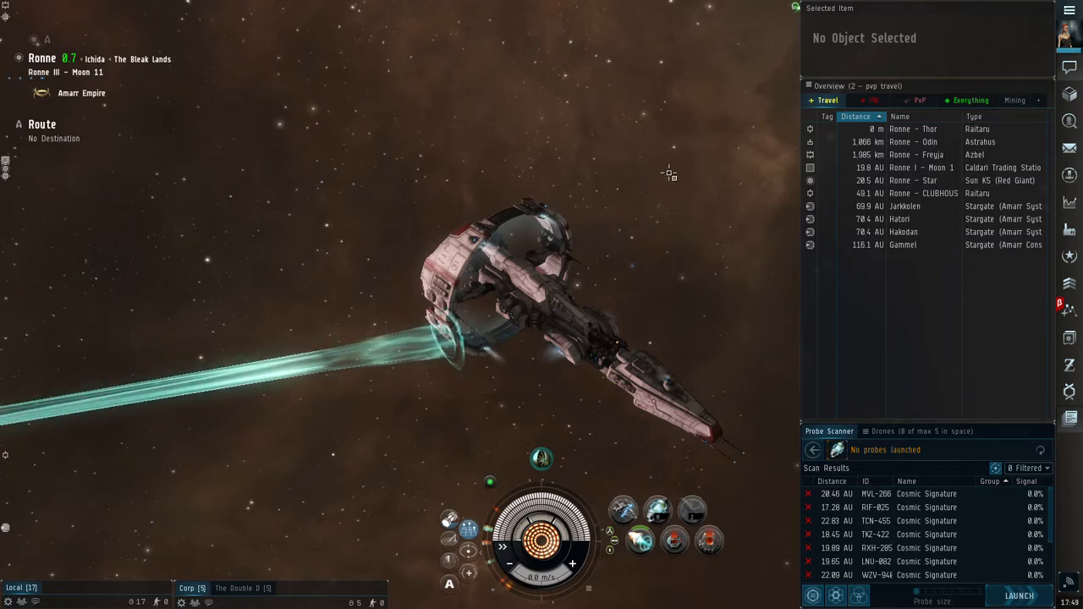
mouse_move(625, 302)
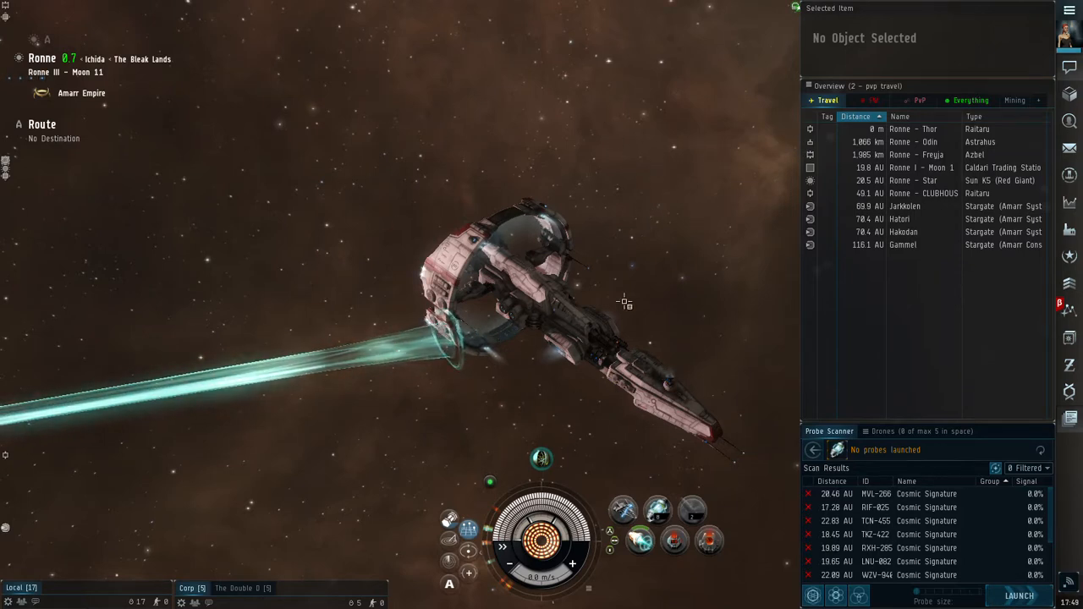
mouse_move(731, 185)
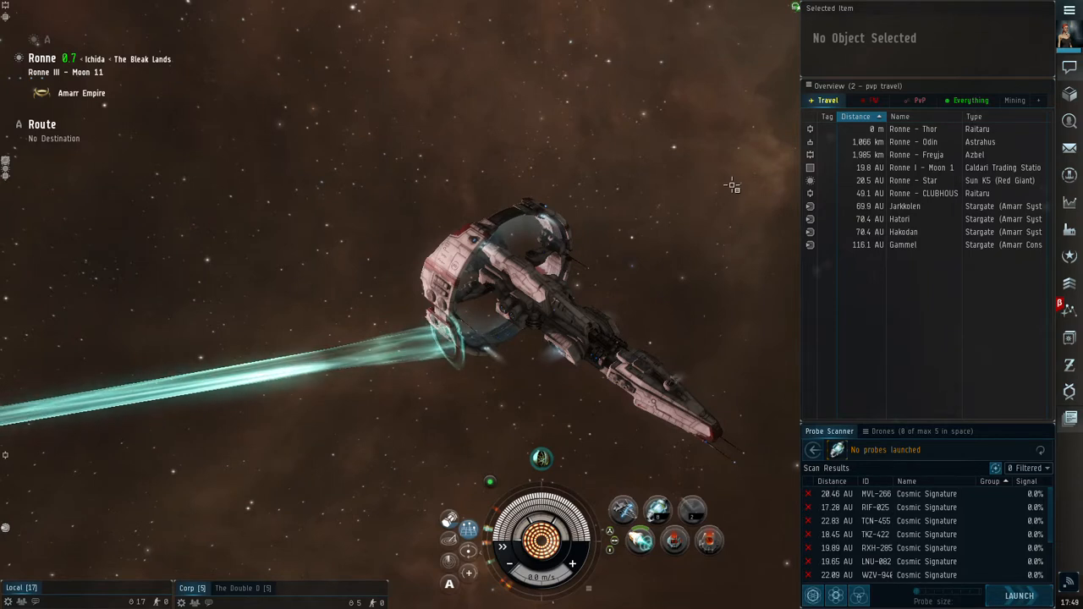
Reach Planetary Colonies from the Neocom Business menu, listing the Gammel and Ronne colonies.
click(1069, 10)
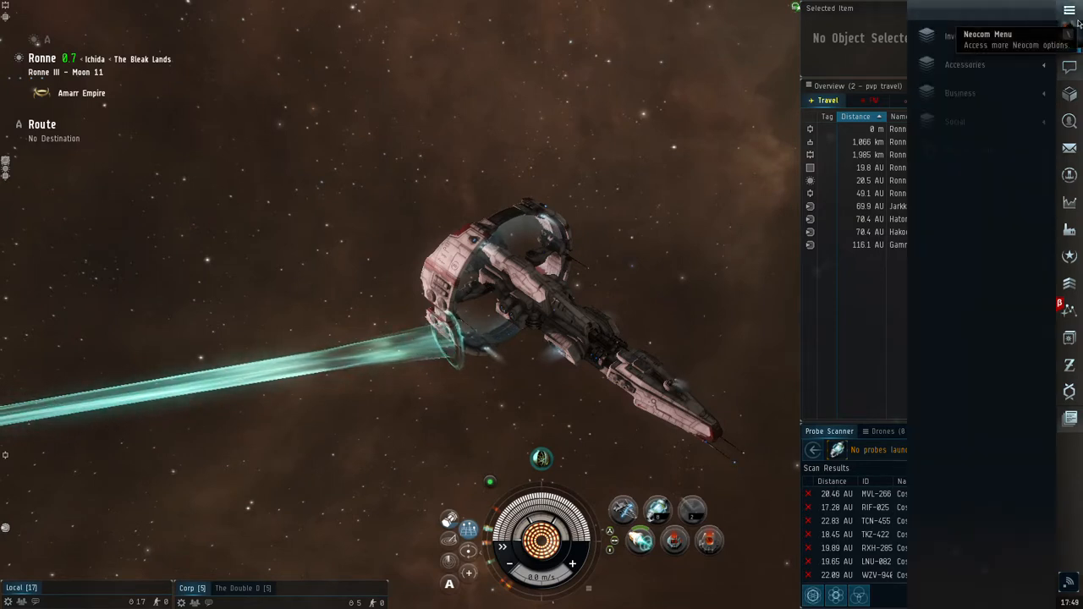
click(1070, 10)
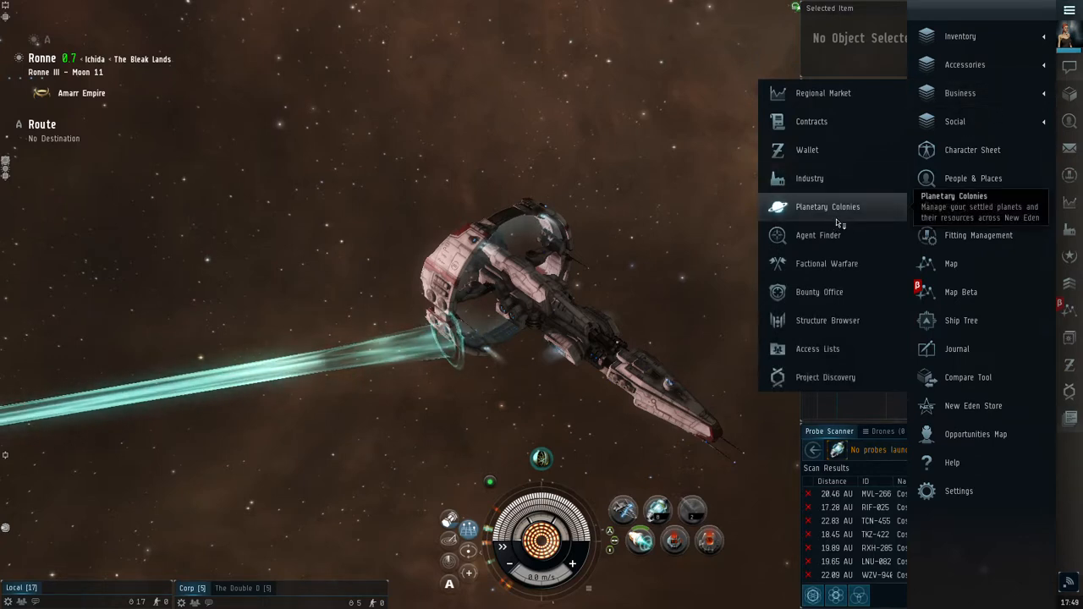
click(826, 207)
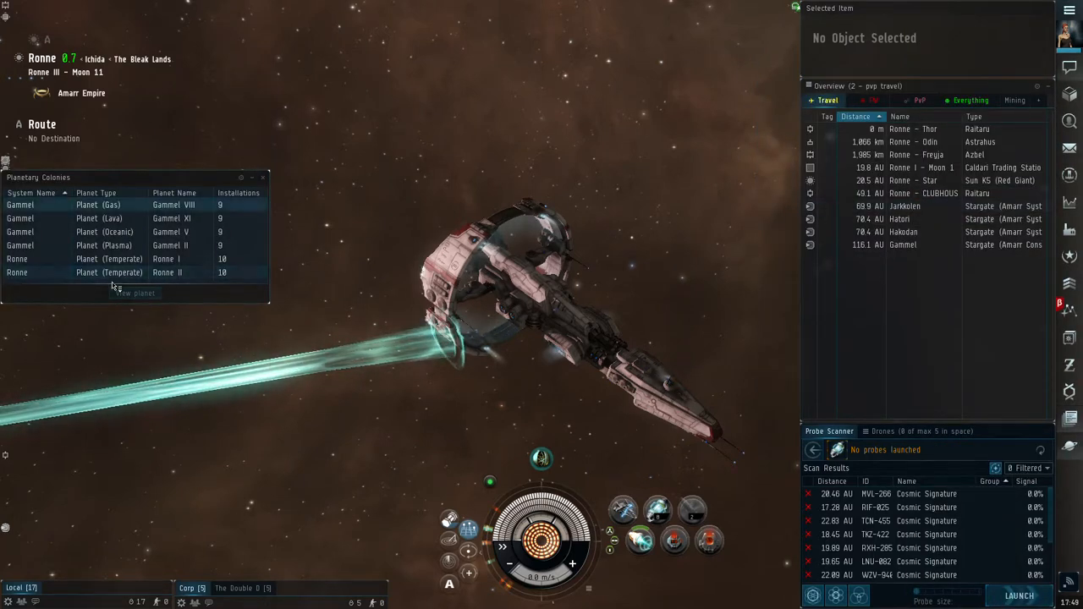
mouse_move(178, 272)
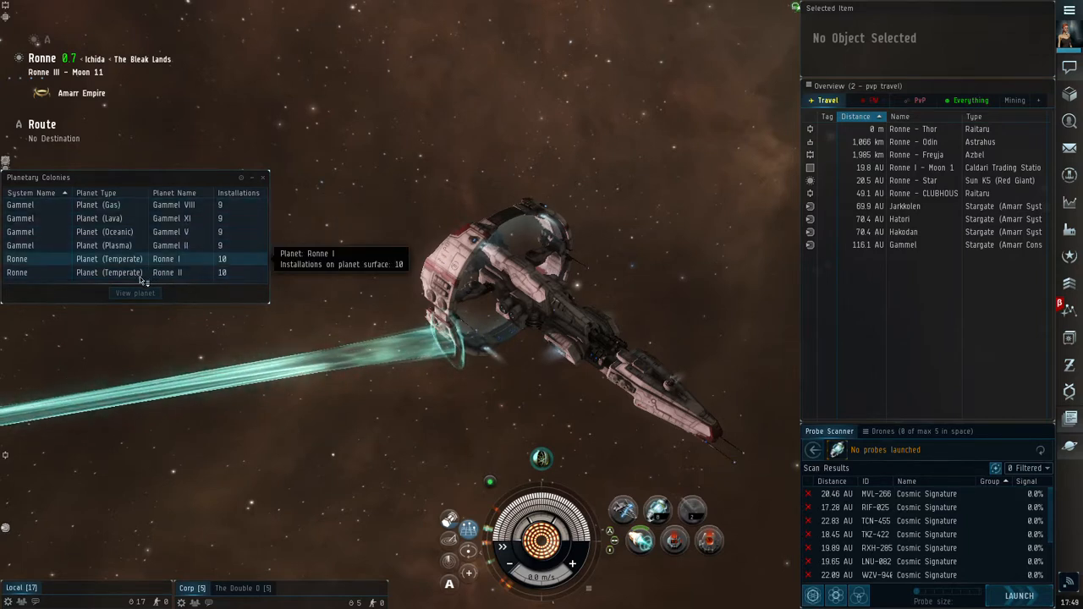
mouse_move(102, 245)
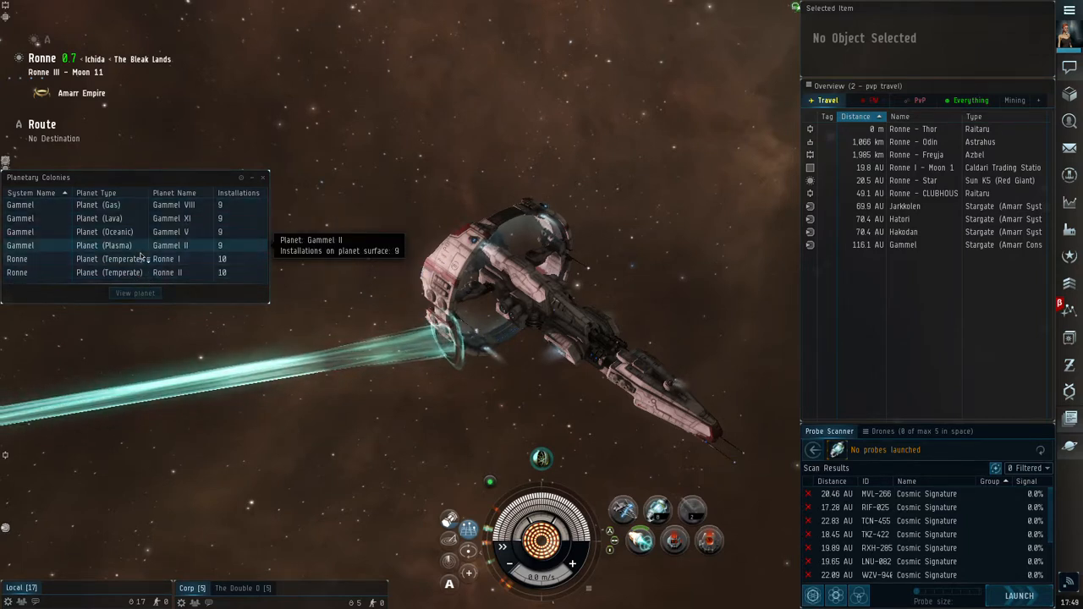
mouse_move(149, 218)
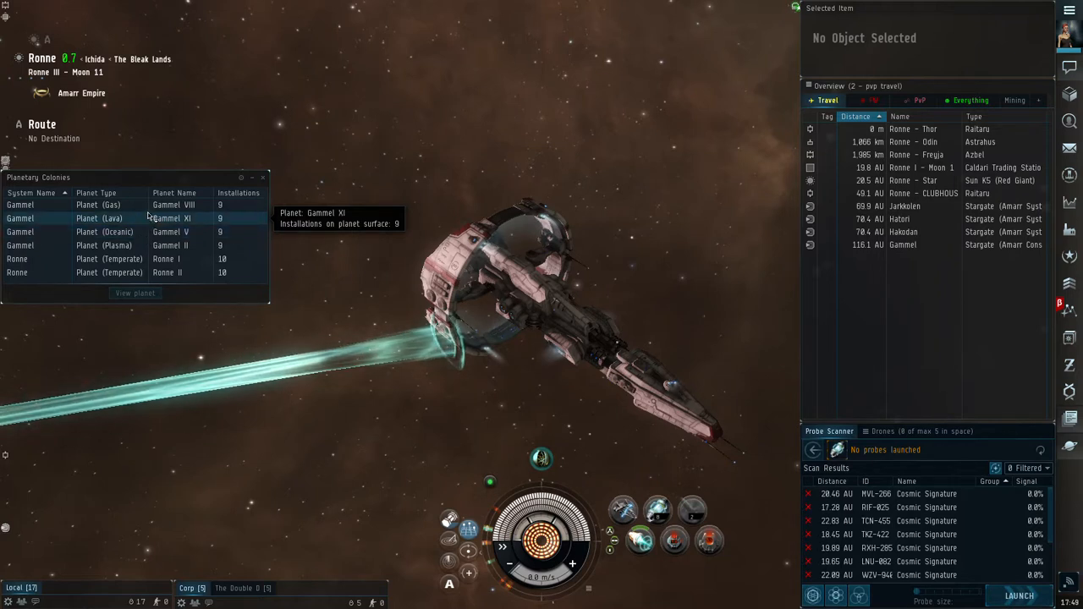
mouse_move(173, 205)
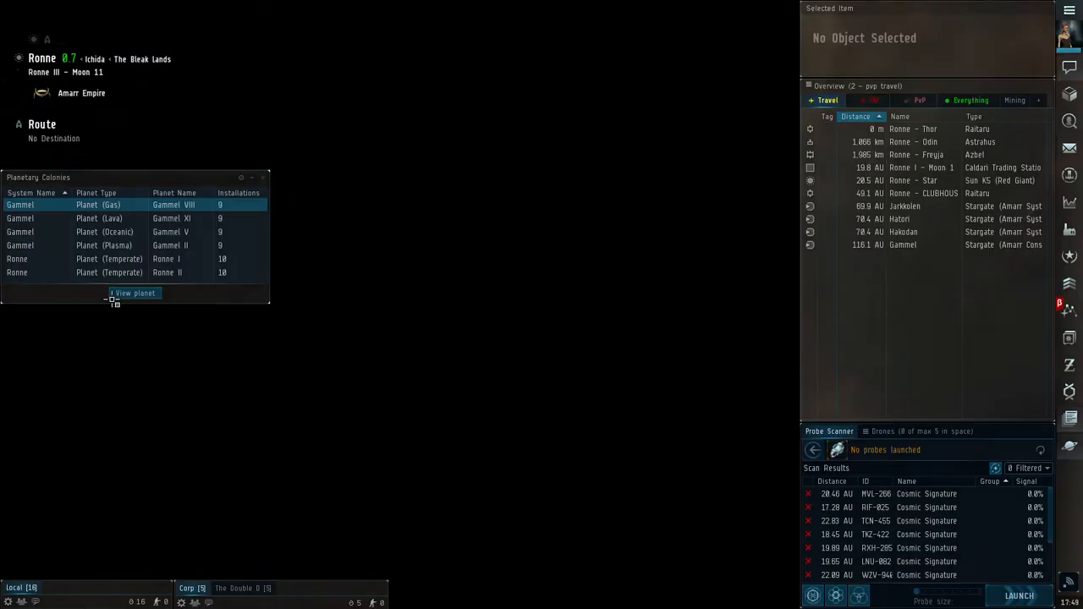
View the Gammel VIII colony and install a freshly surveyed extraction program on its extractor.
click(135, 293)
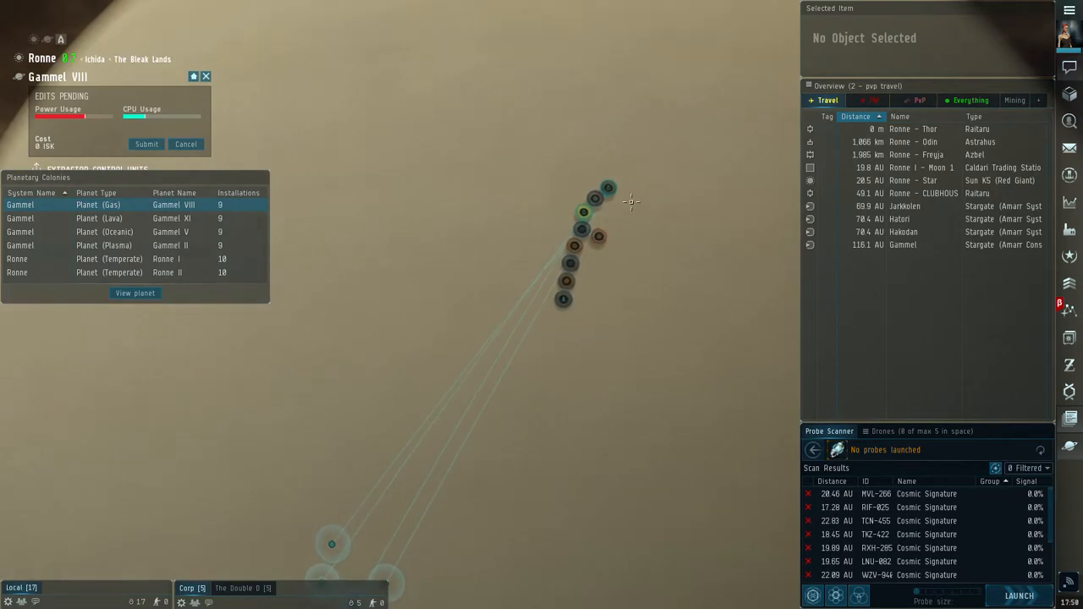
click(607, 186)
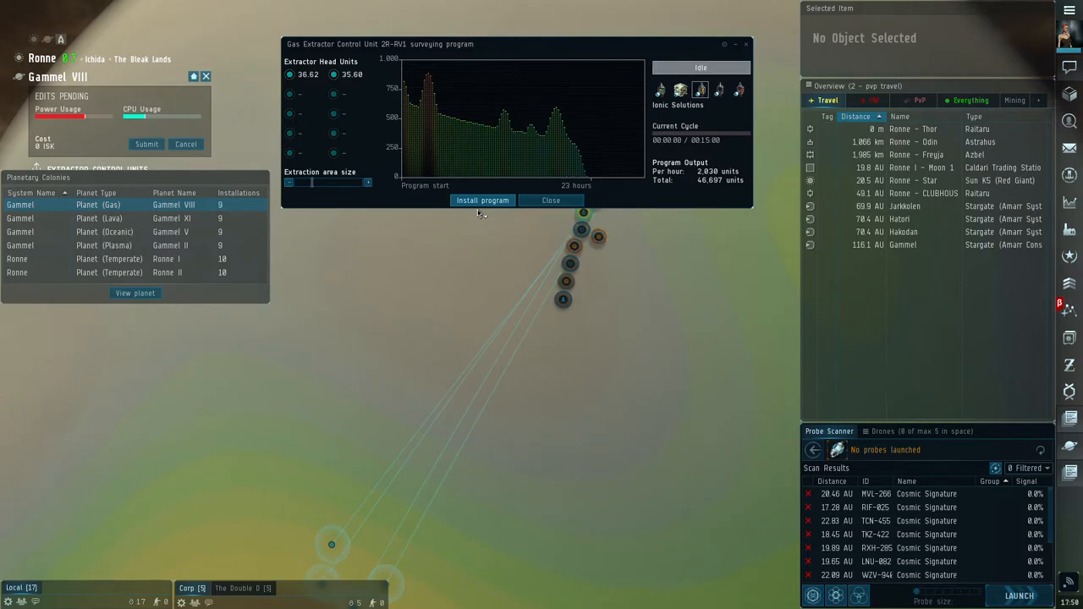
click(552, 199)
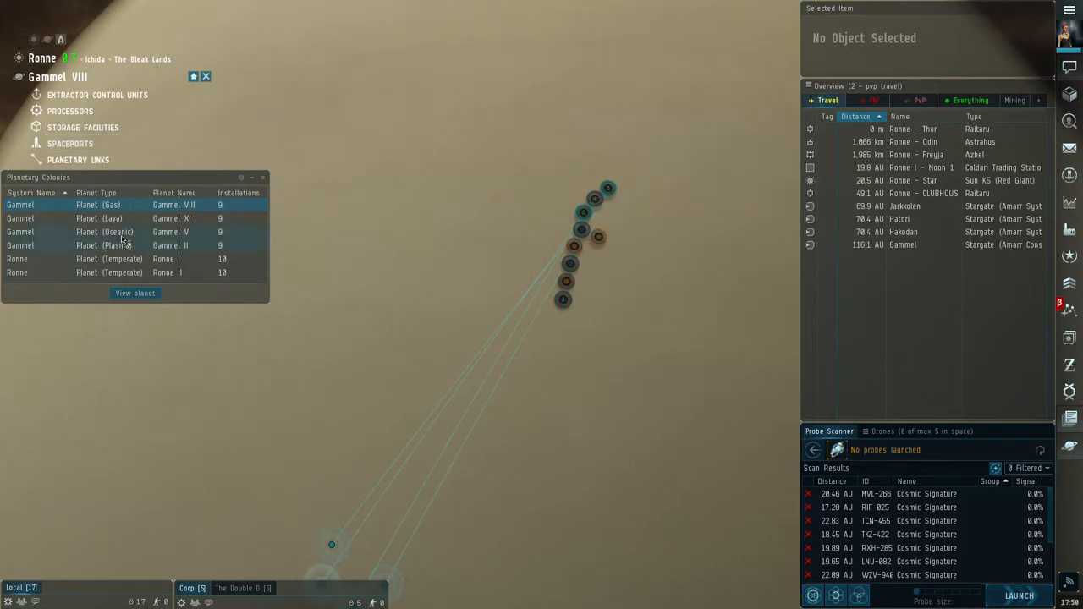
mouse_move(98, 219)
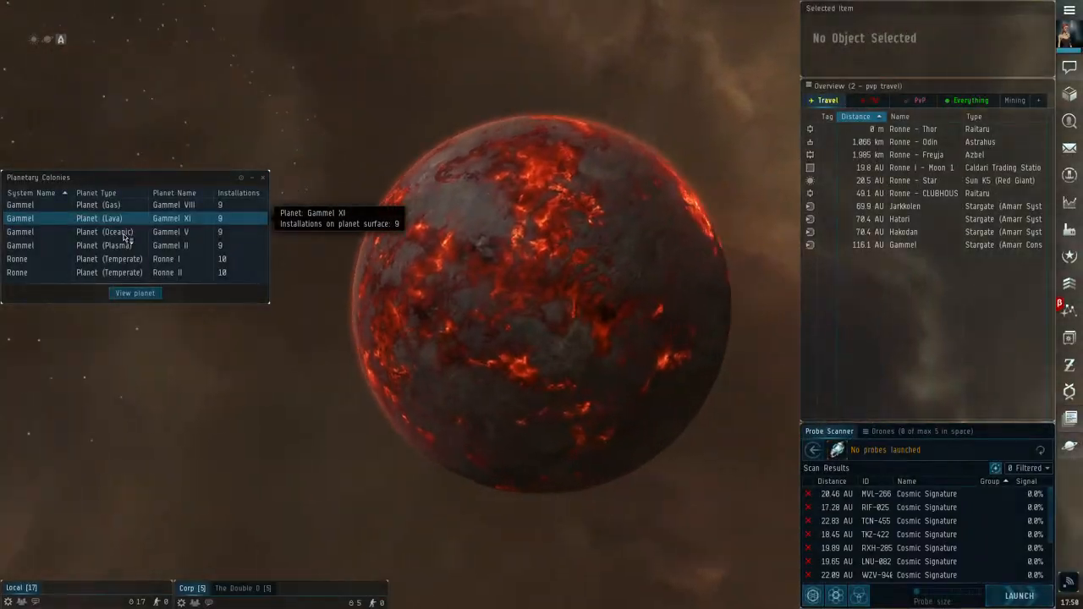
View the Gammel XI lava planet colony with its installations.
click(135, 292)
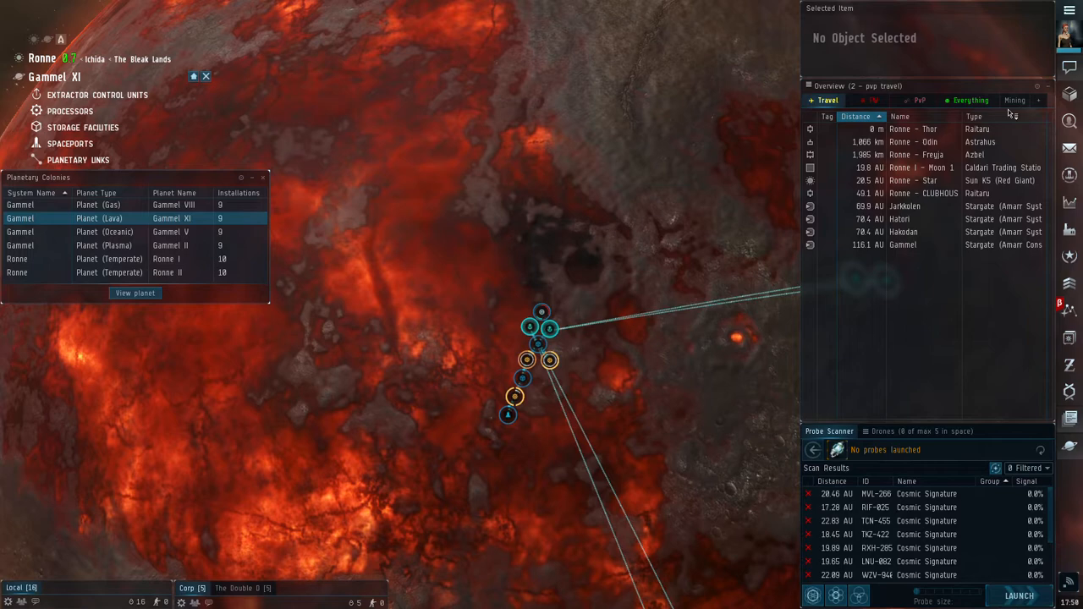
mouse_move(1070, 67)
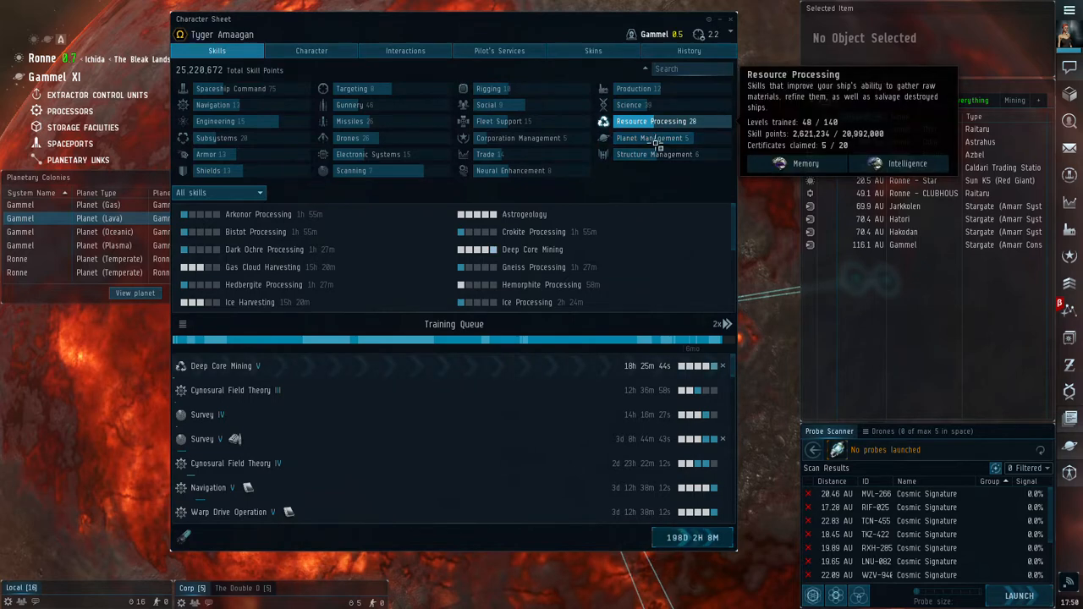
Review the Planet Management skill group, then close the character sheet.
click(653, 139)
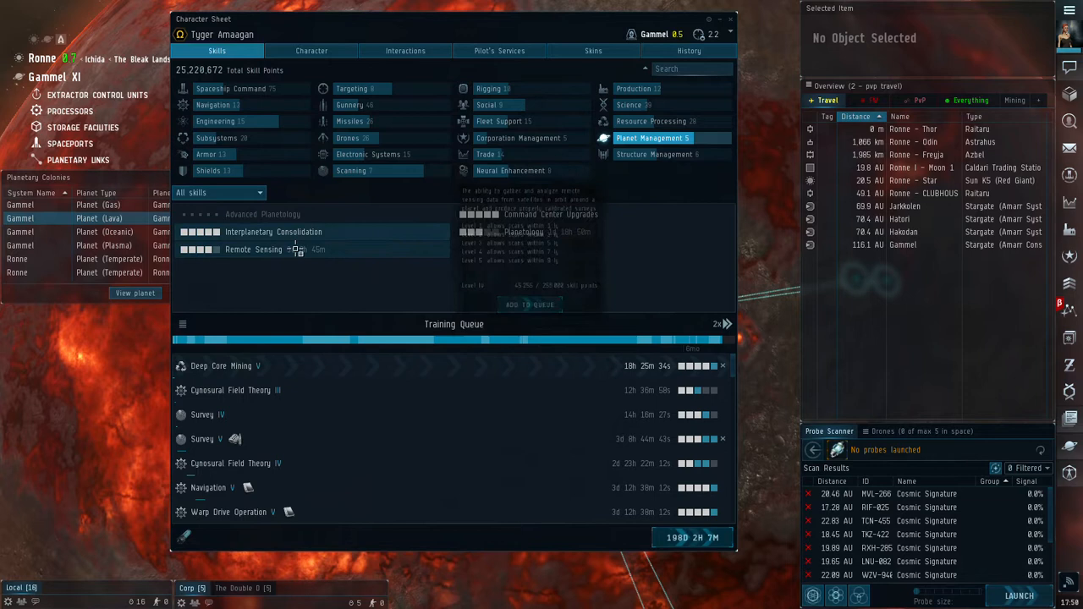
mouse_move(274, 230)
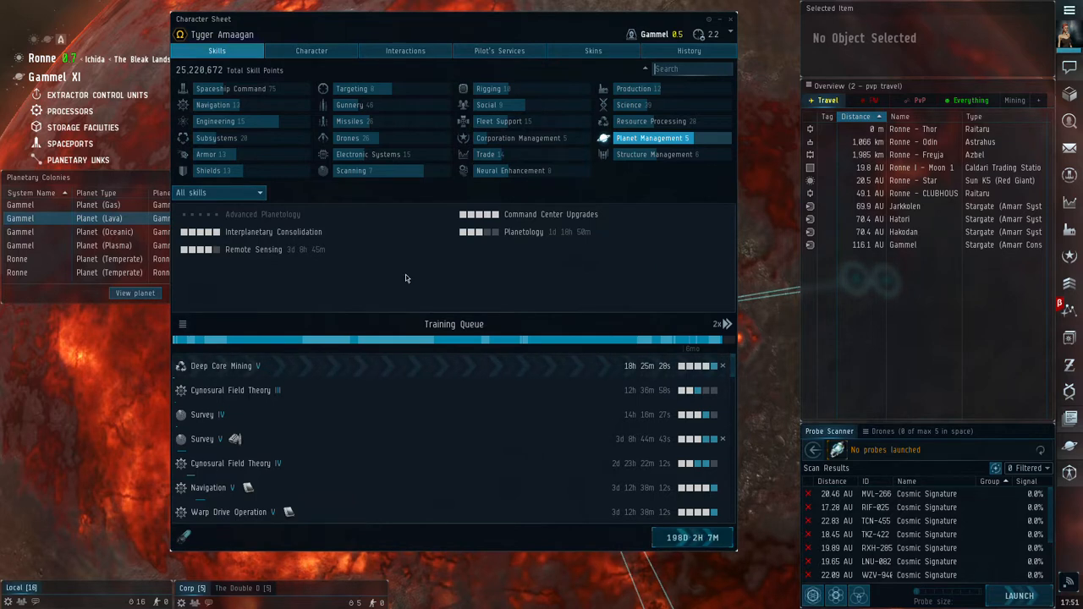
mouse_move(522, 293)
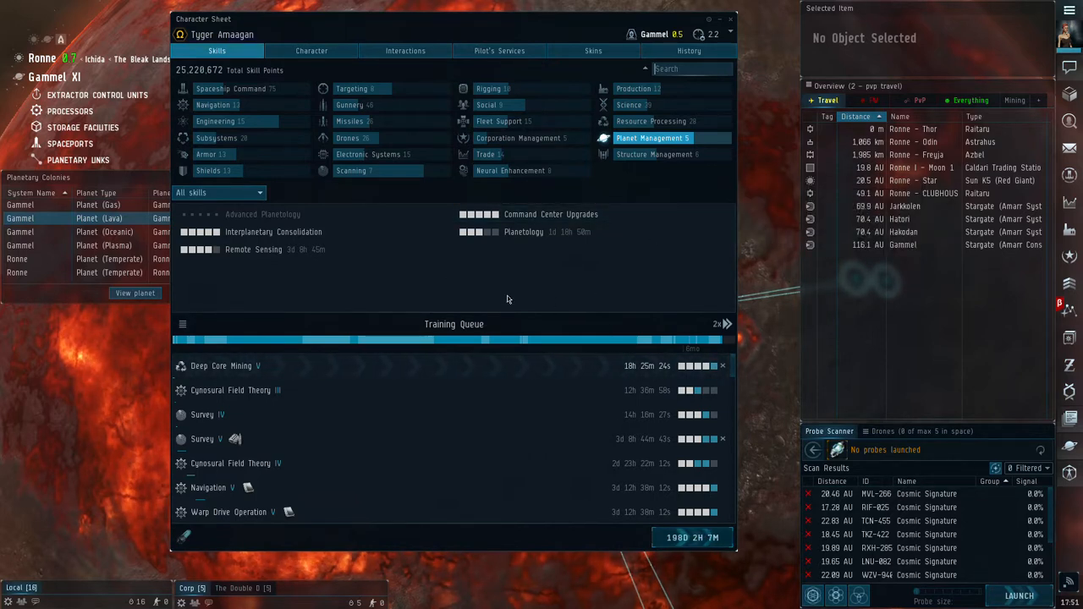
mouse_move(396, 307)
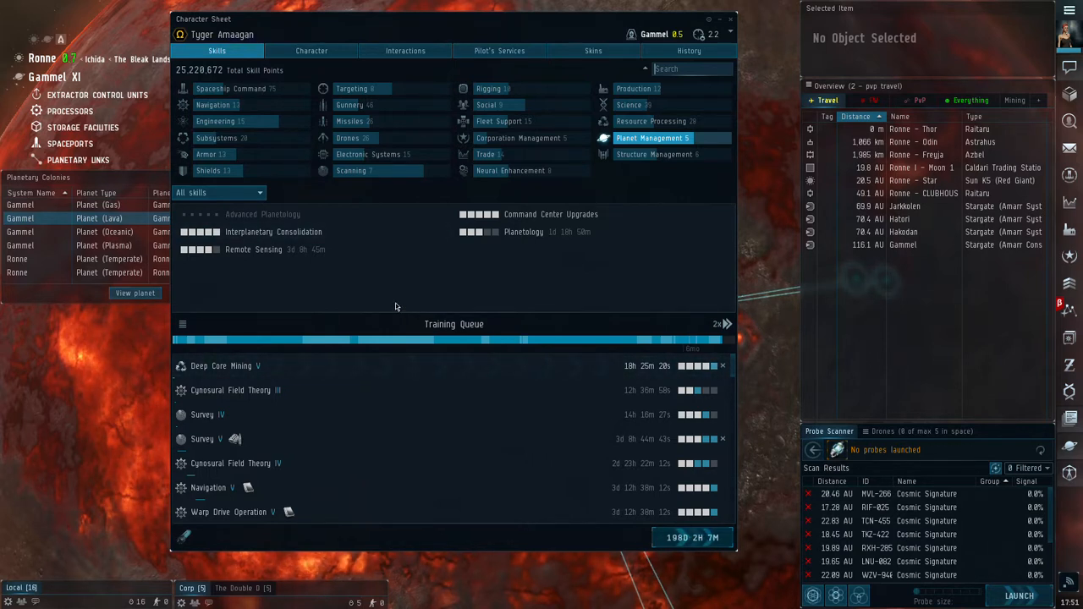
mouse_move(430, 246)
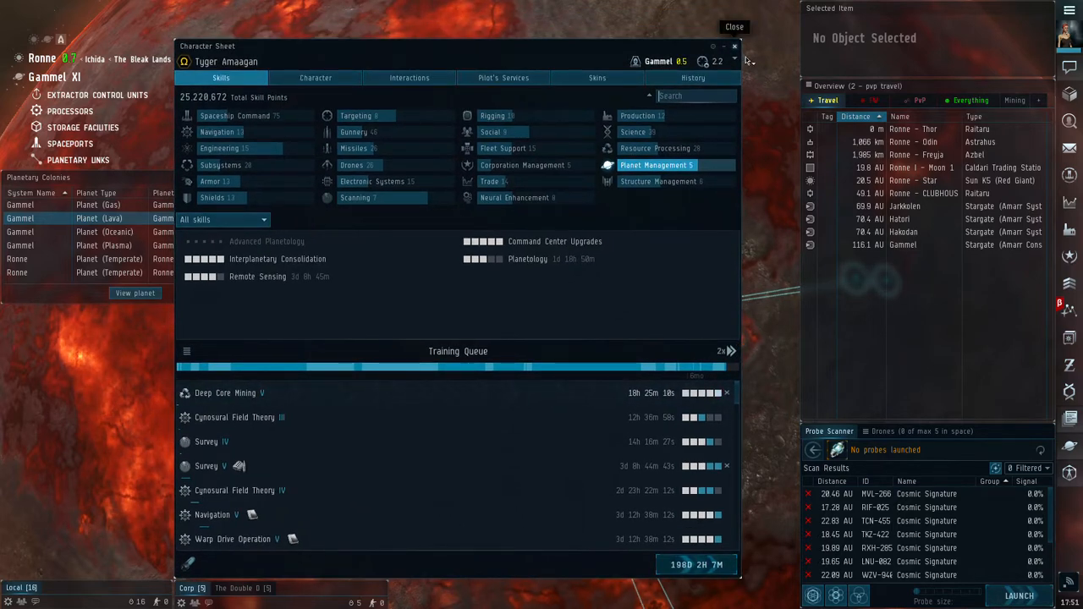
click(733, 27)
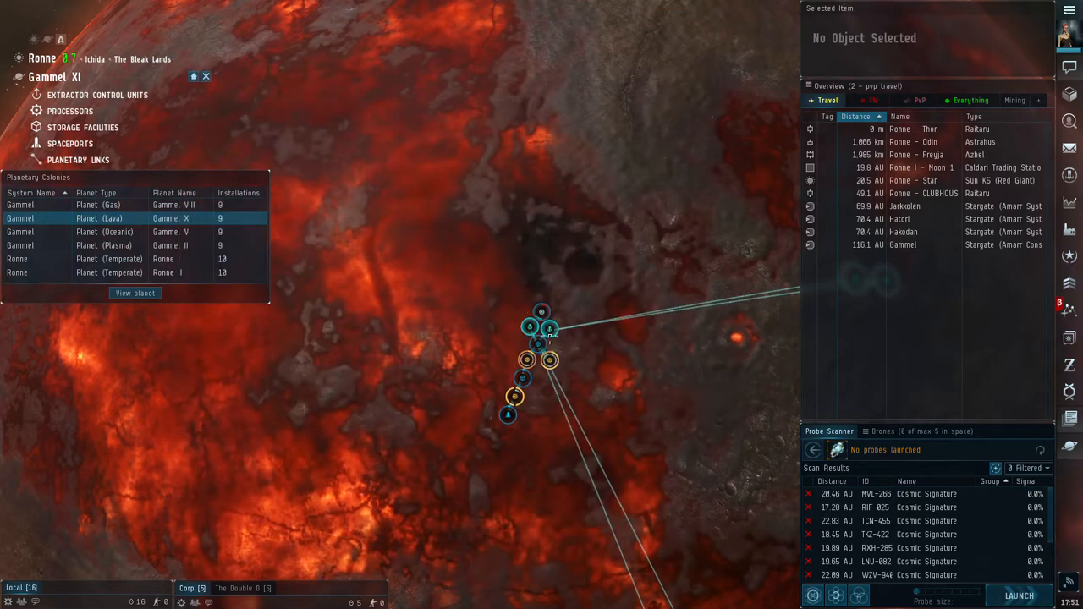
Survey Gammel XI's lava extractor for deposits and install the new extraction program.
click(531, 324)
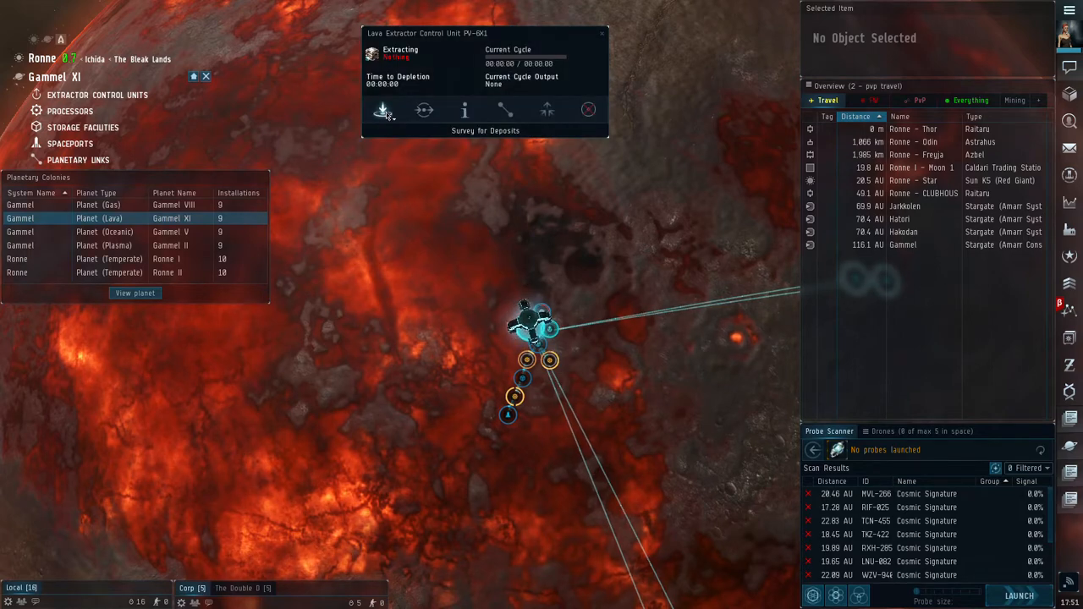
click(603, 34)
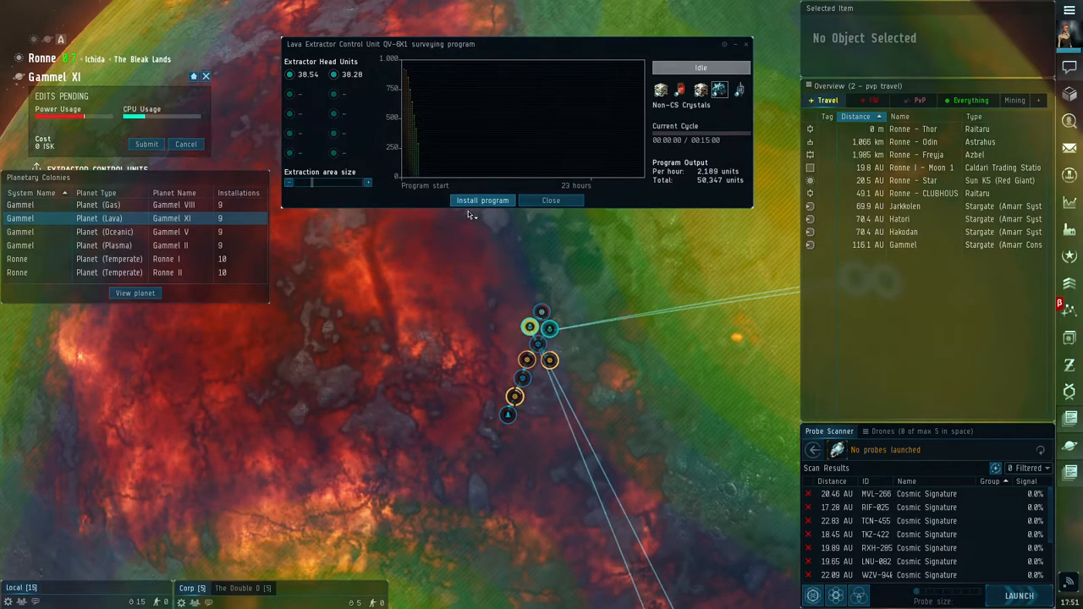
click(552, 200)
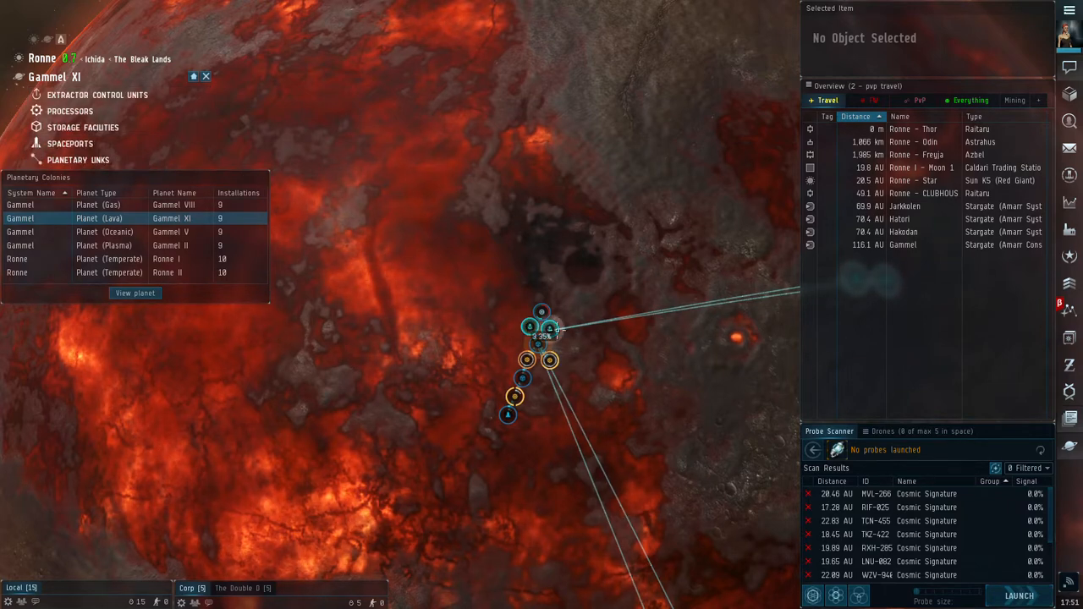
Inspect the lava storage facility's routes, finding no items, and close it.
click(541, 336)
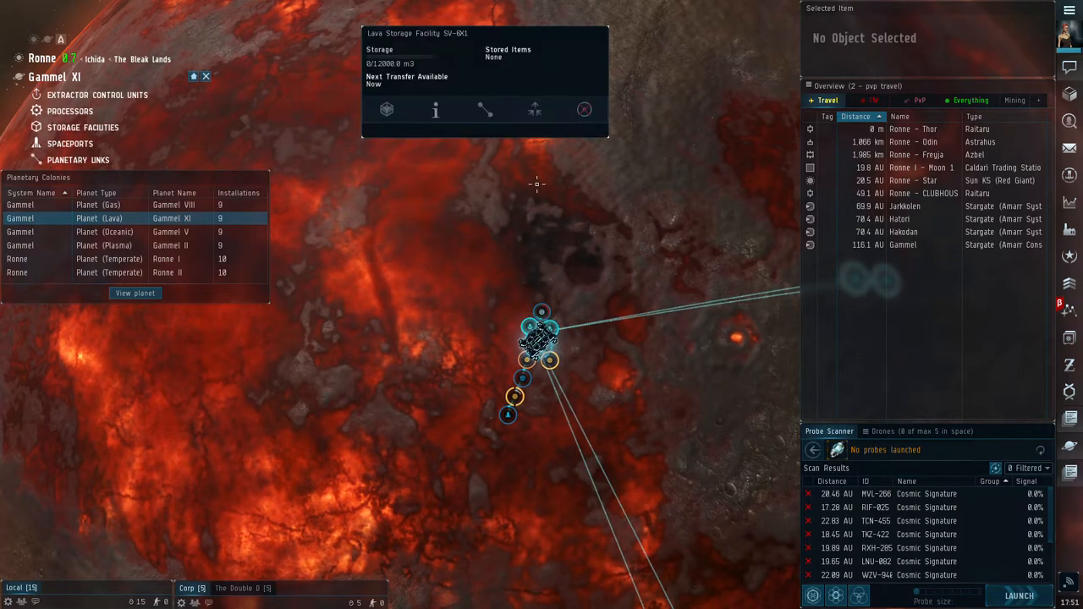
click(534, 108)
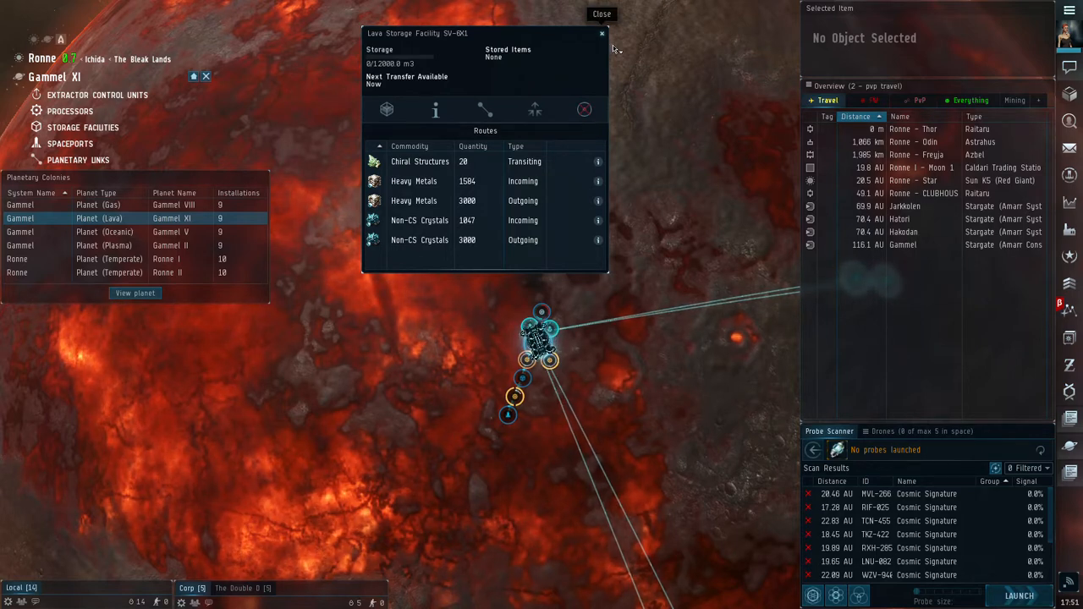
click(603, 34)
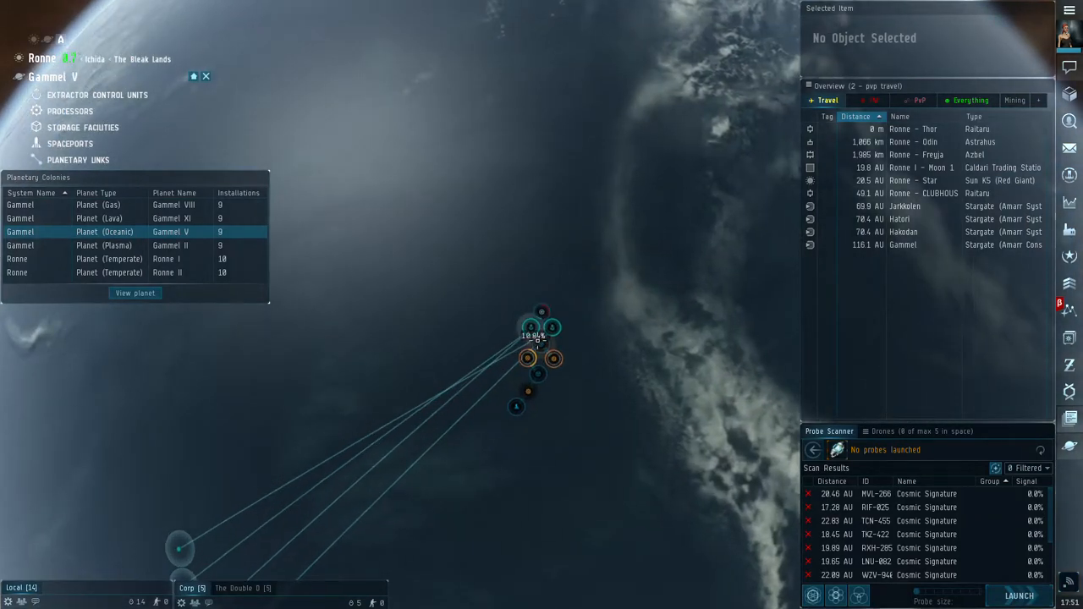
Survey Gammel V's extractor and install the 23-hour aqueous liquids program, submitting the edits.
click(527, 327)
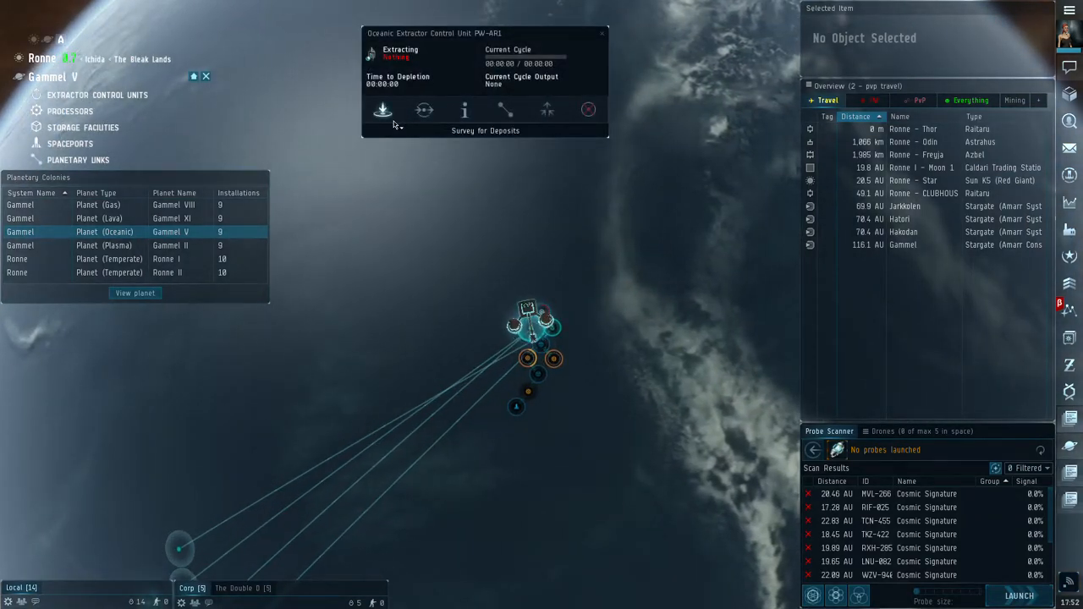
click(382, 110)
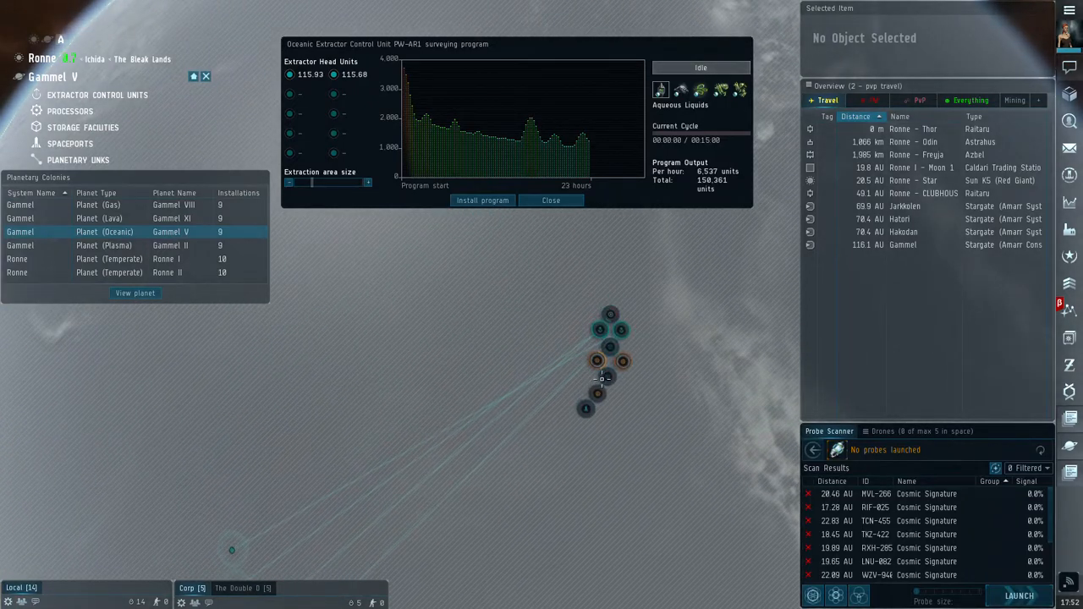
click(550, 200)
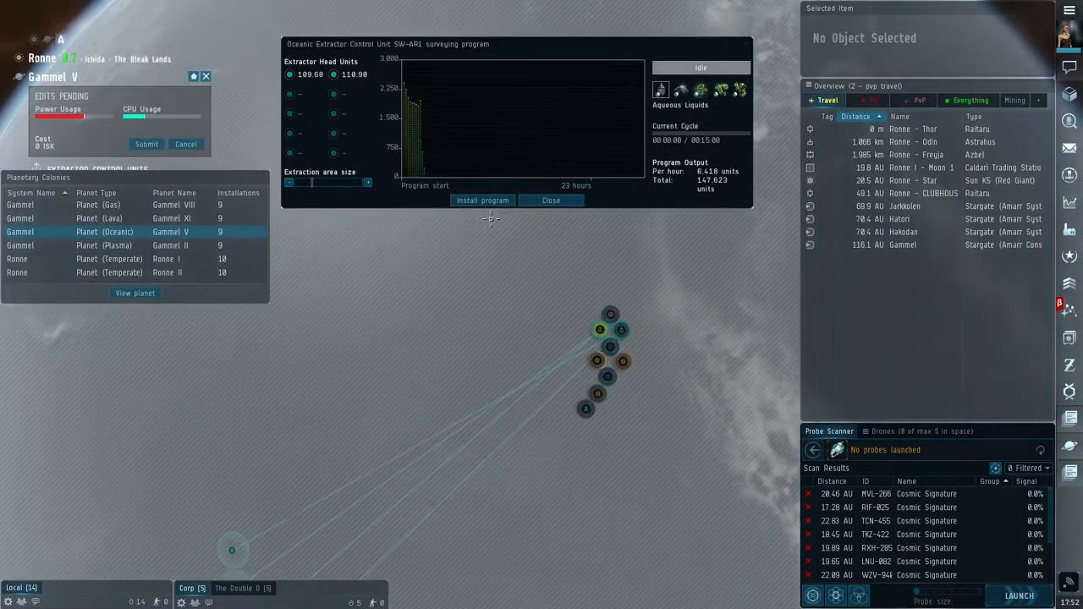
mouse_move(432, 96)
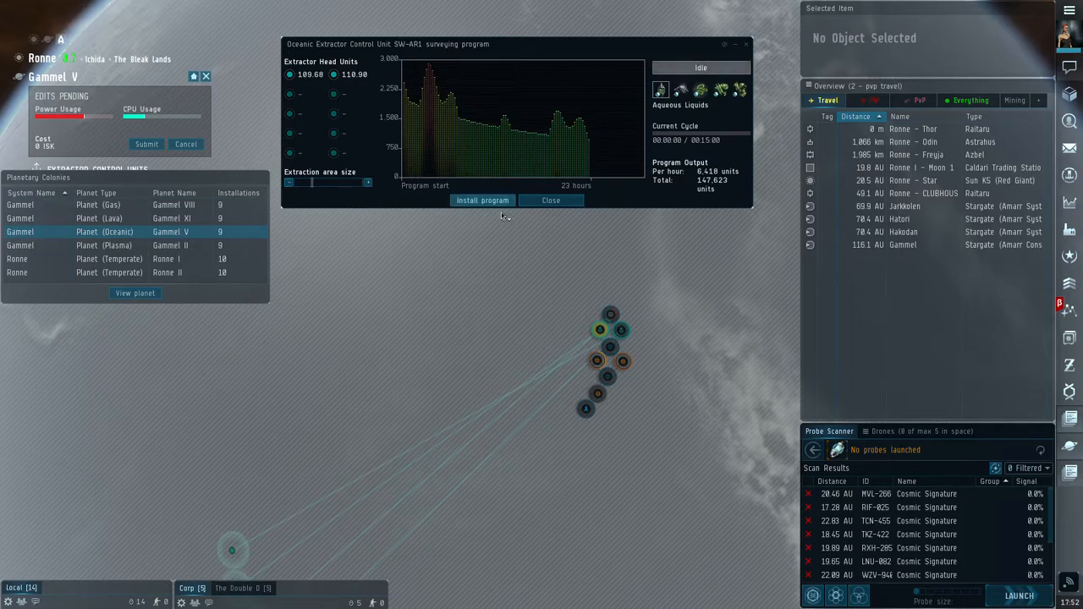
click(550, 200)
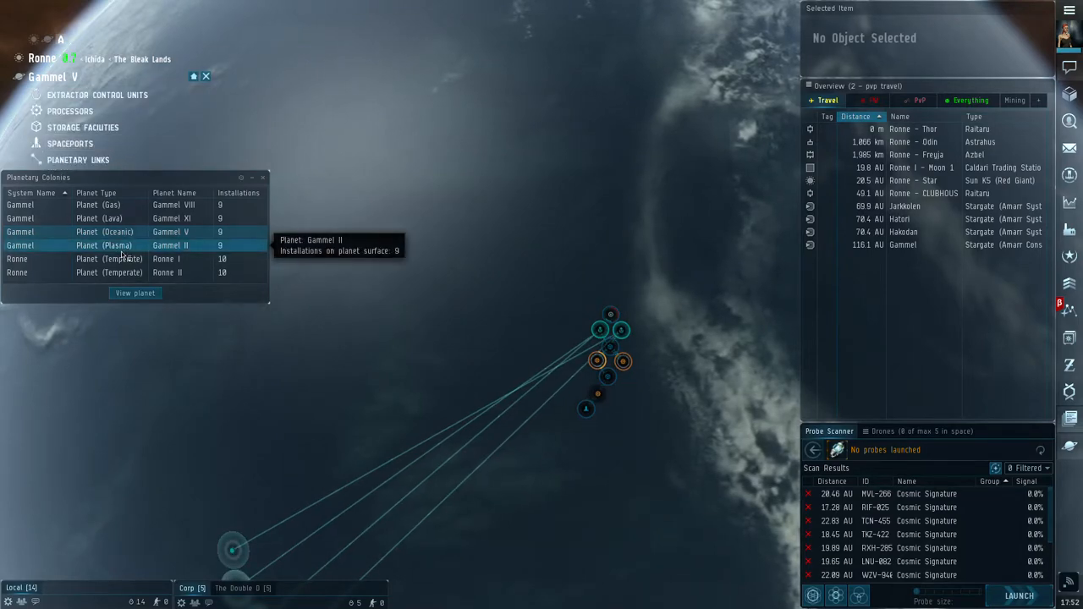
View Gammel II, survey its plasma extractor and install a 23-hour base metals program.
click(135, 293)
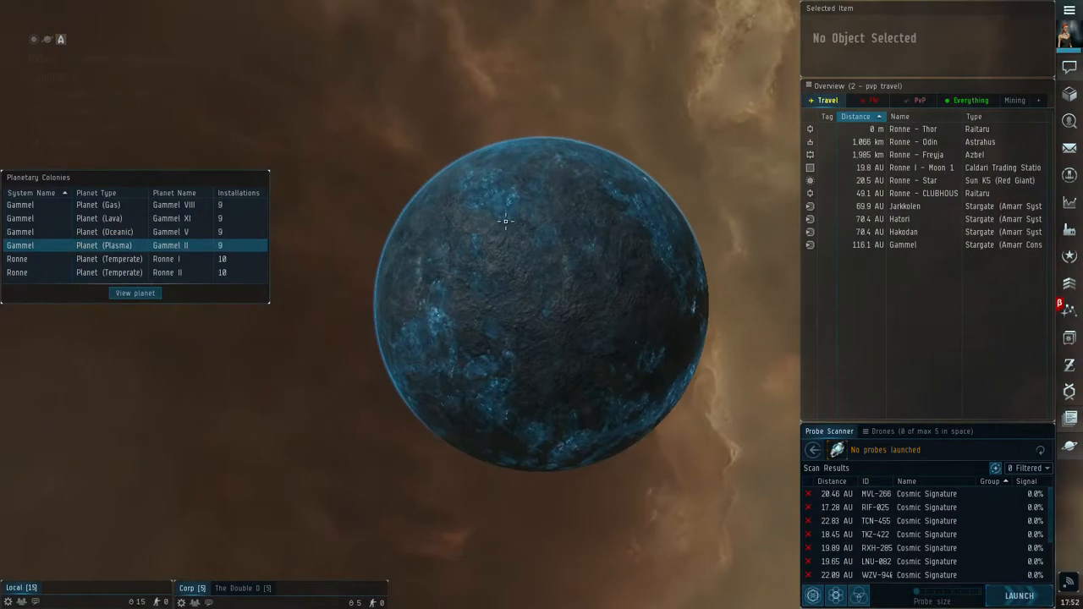
click(135, 293)
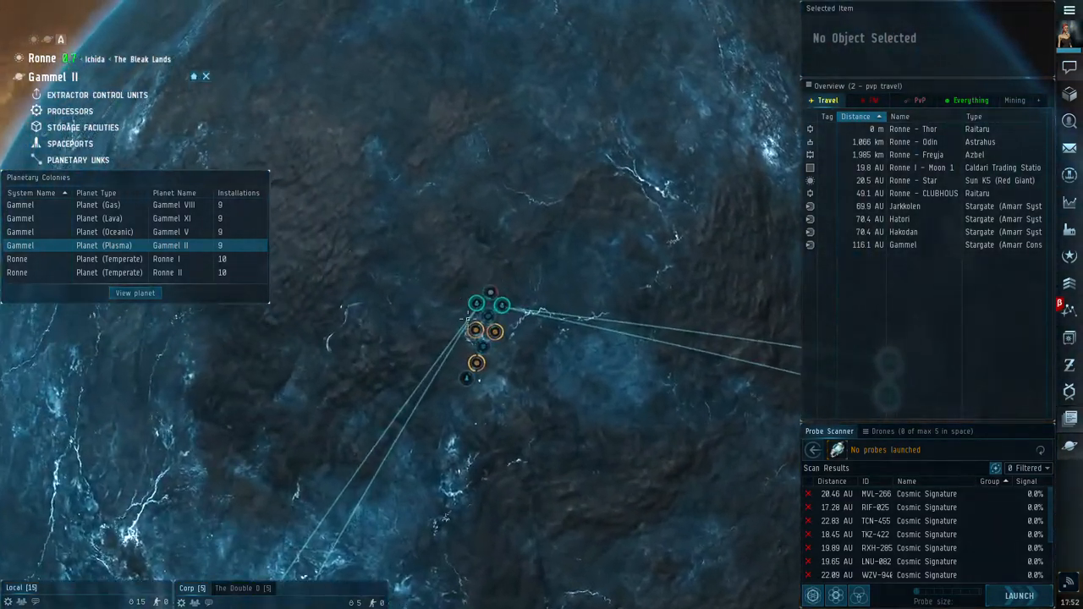
click(477, 305)
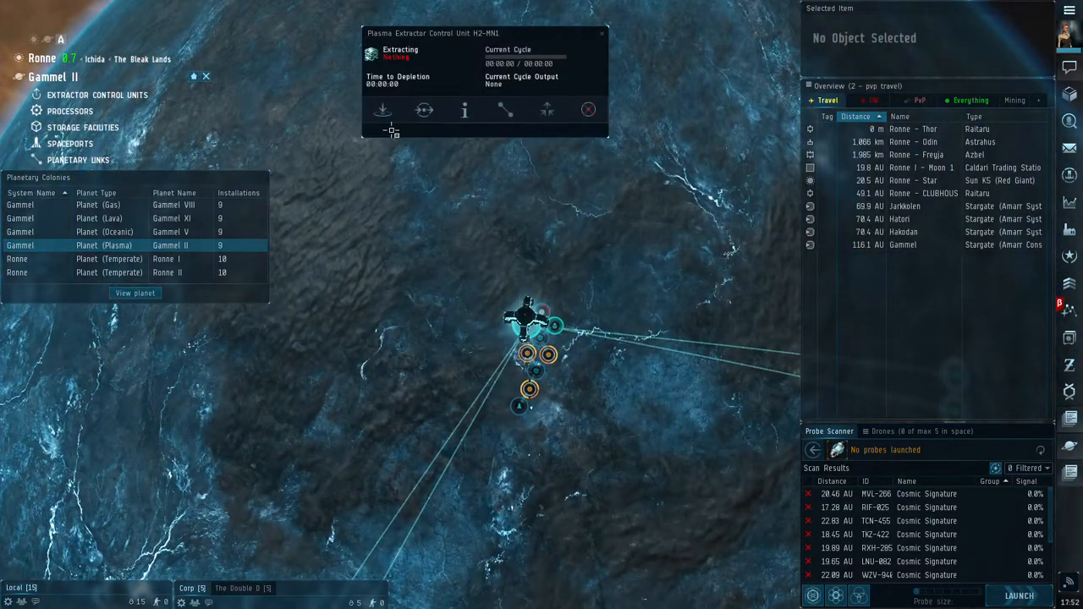
click(505, 110)
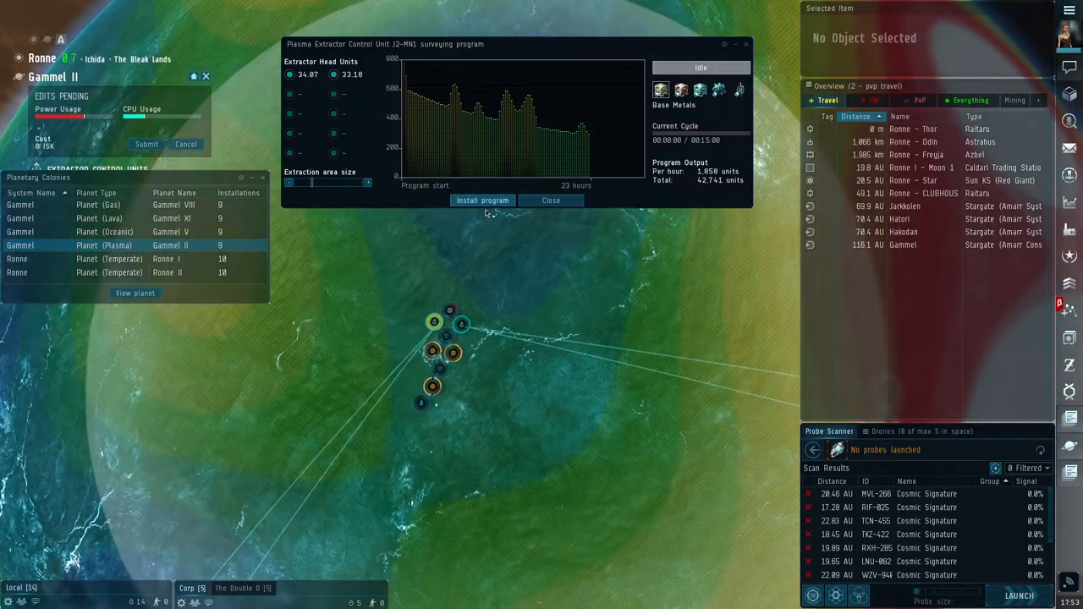
click(552, 200)
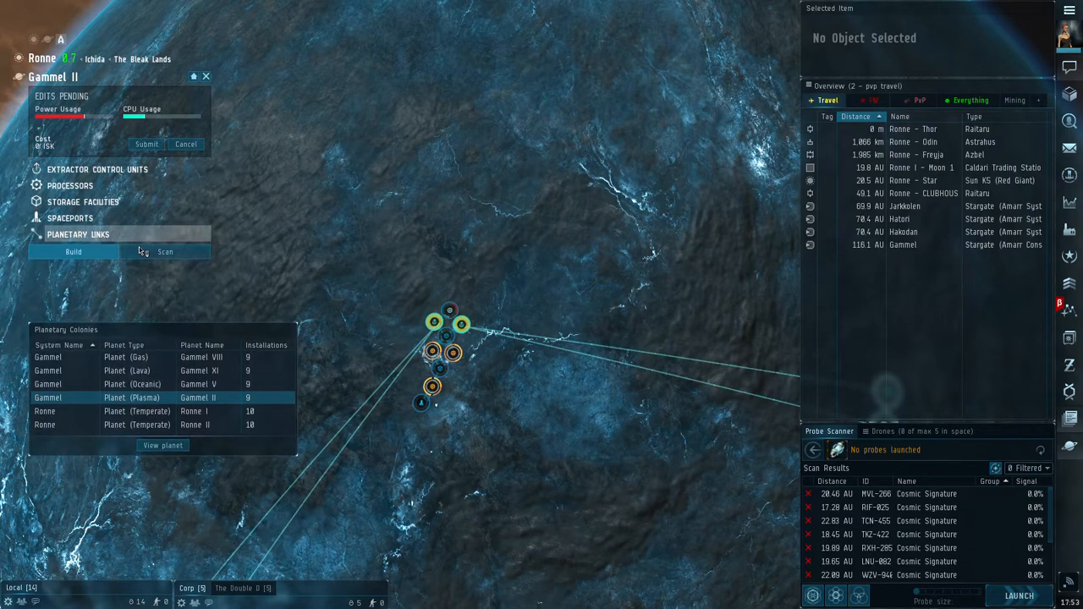
Submit the Gammel II edits and check the storage facility holding 540 precious metals.
click(78, 234)
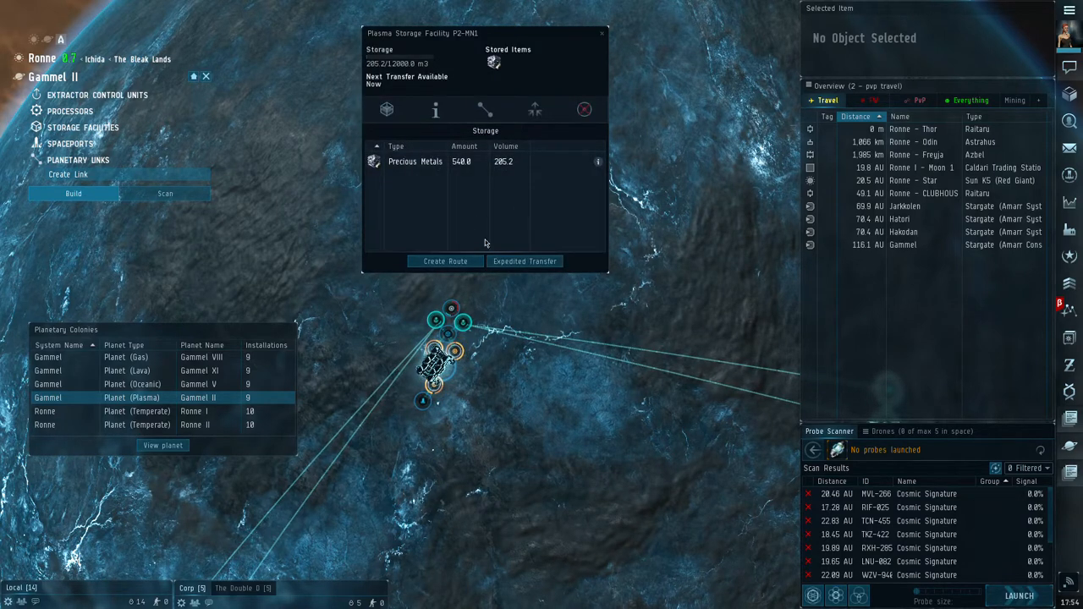
click(603, 34)
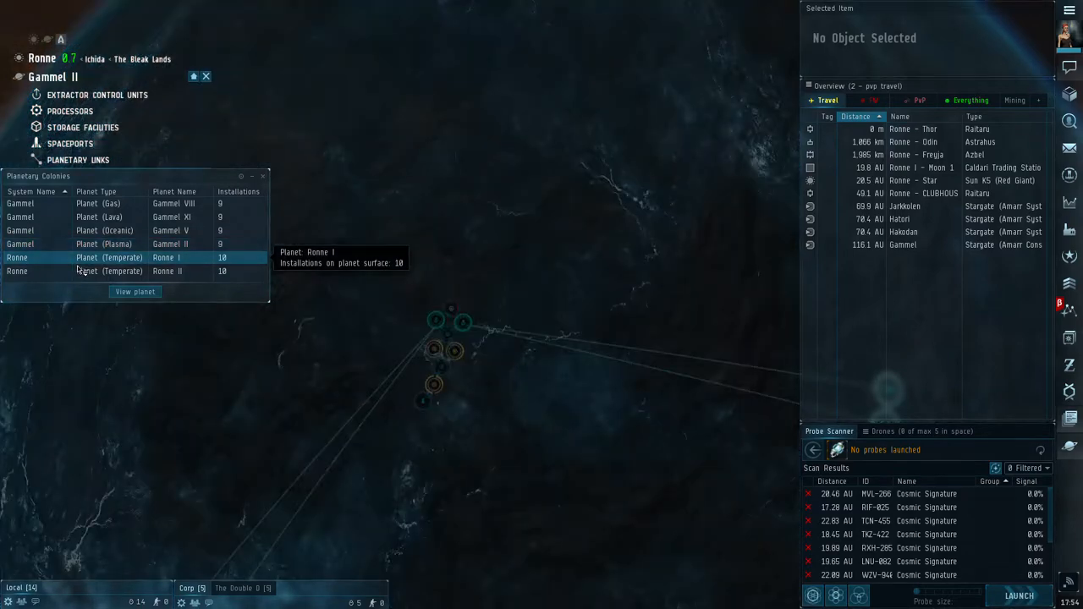
View the Ronne I colony and work its extractor control unit, leaving no edits pending.
click(135, 291)
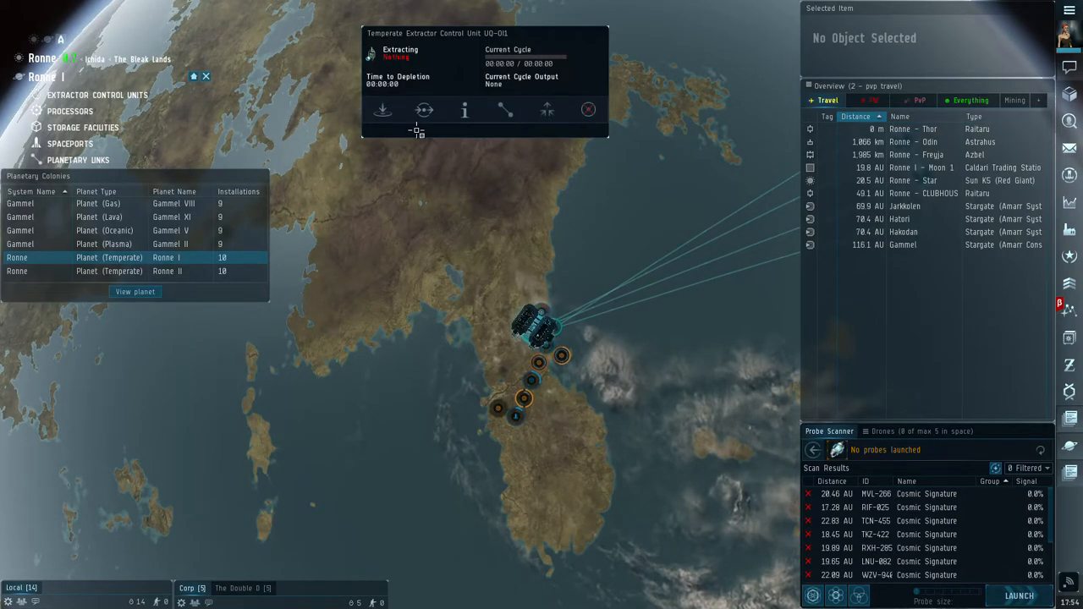
click(423, 110)
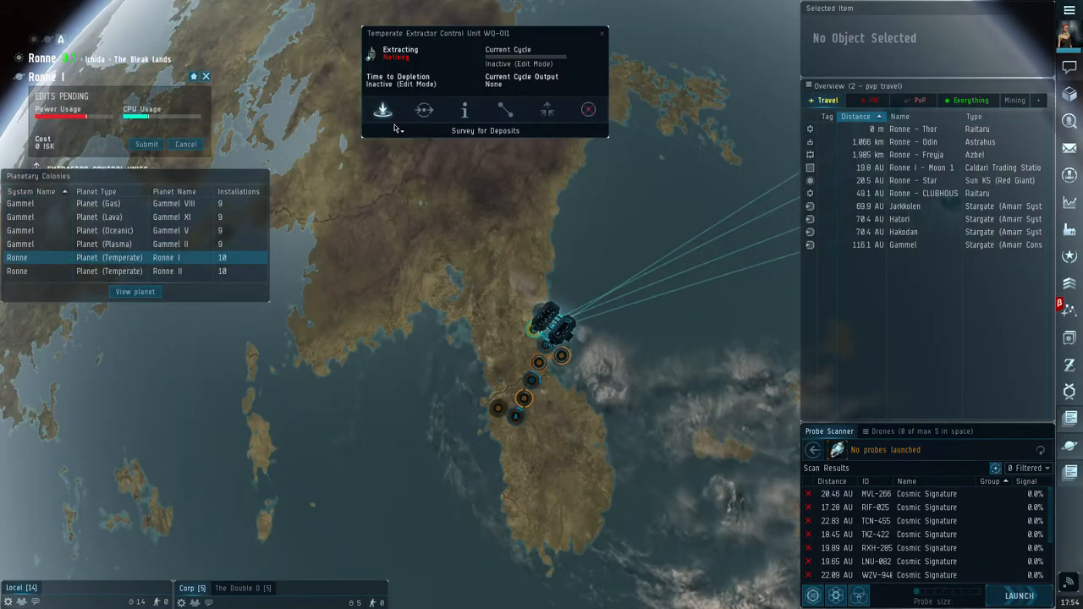
click(382, 110)
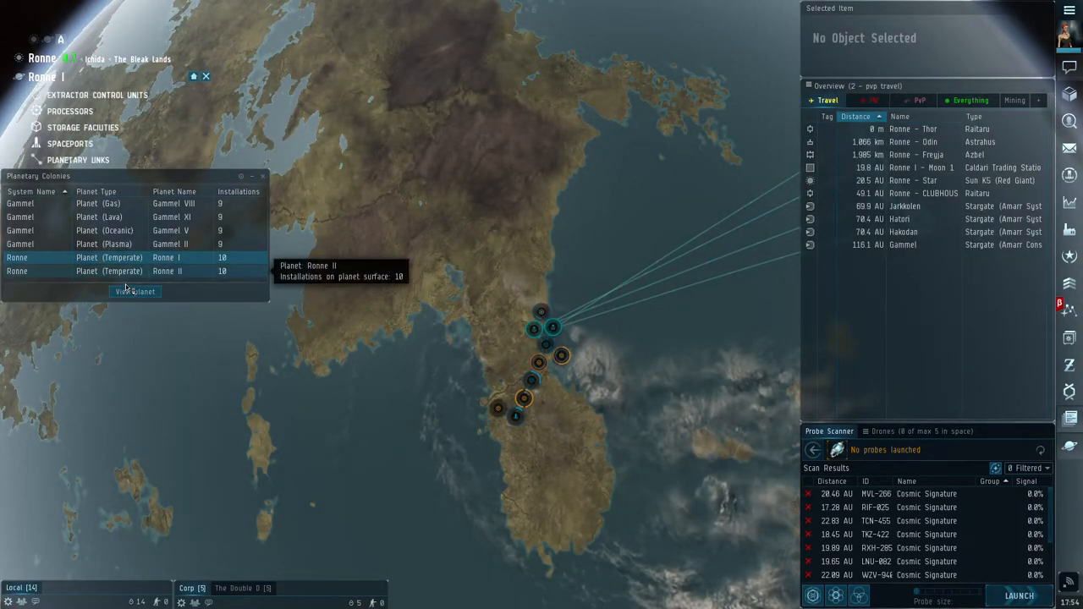
View Ronne II, survey its extractor and install the 23-hour aqueous liquids program.
click(135, 292)
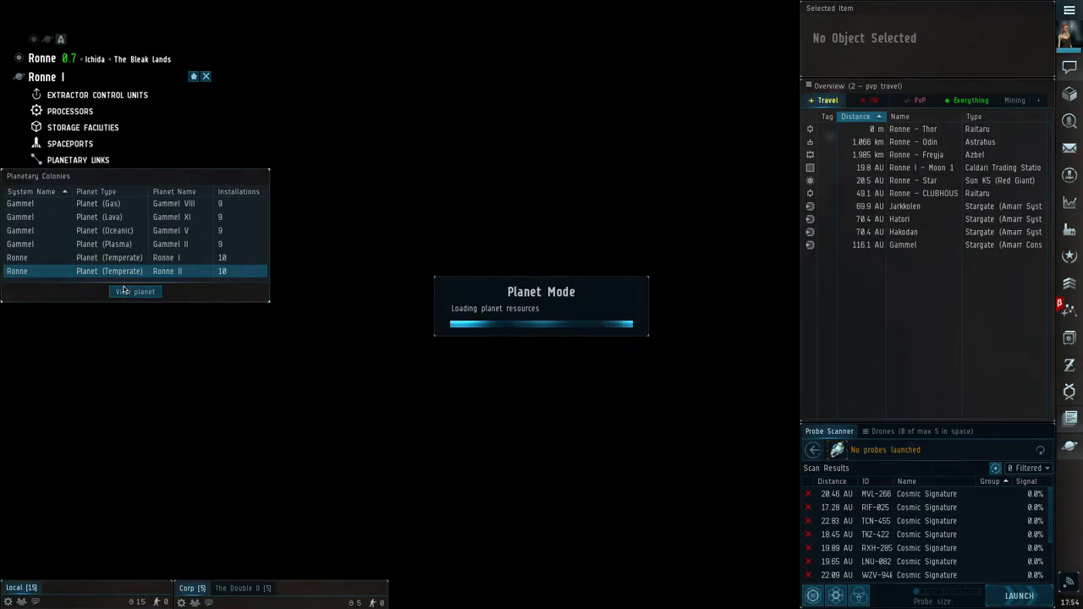
click(135, 291)
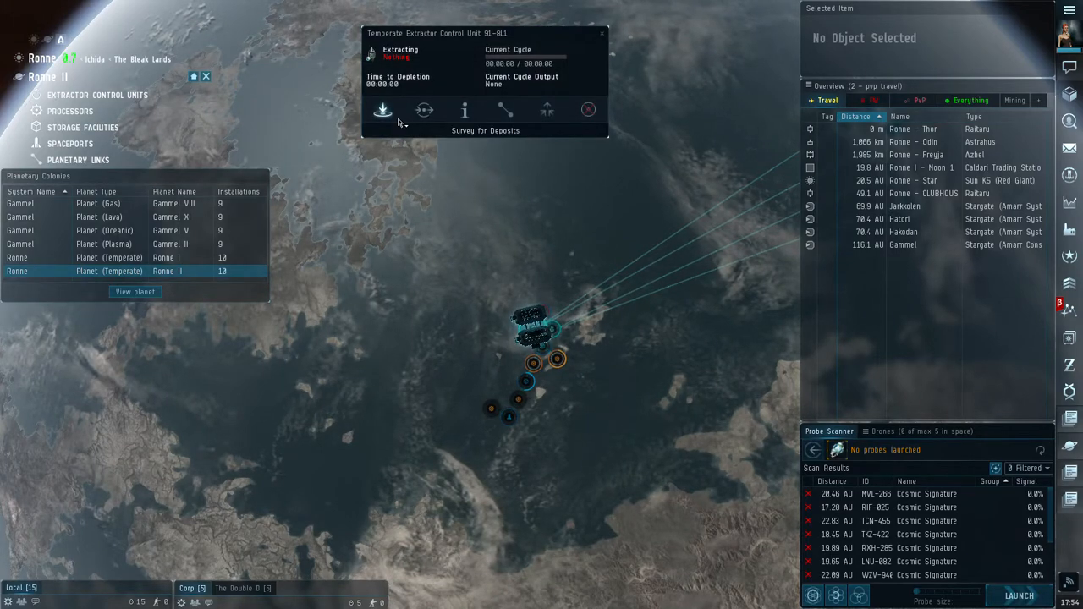
click(383, 110)
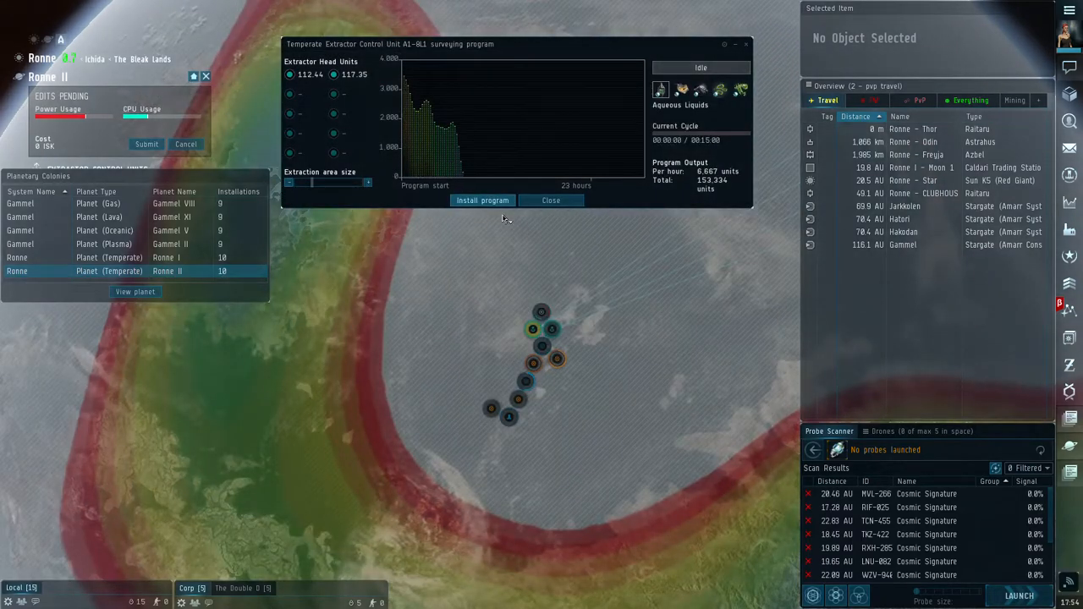
click(552, 199)
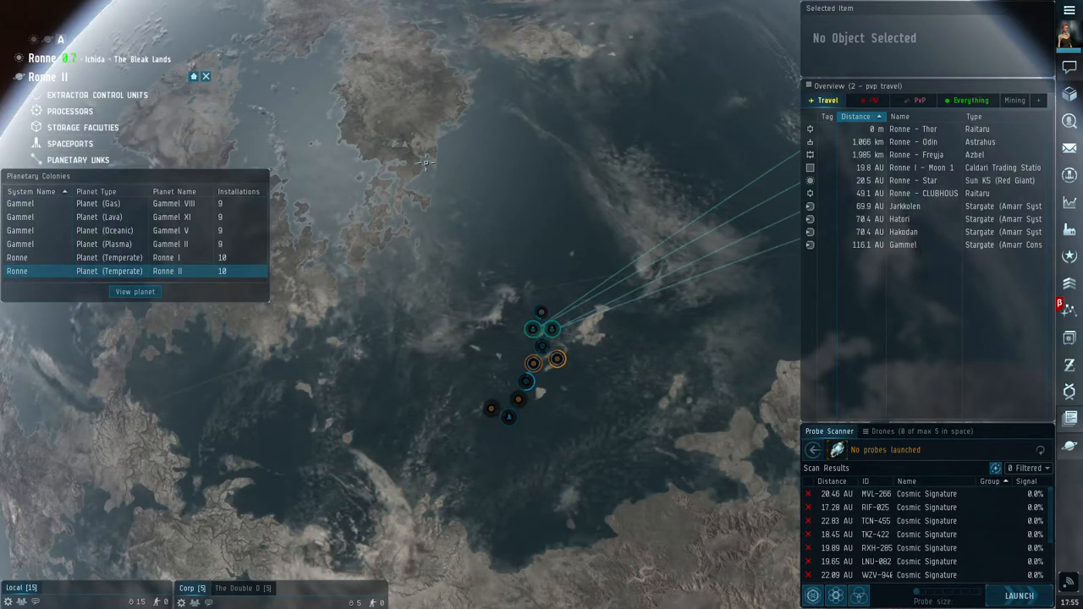
click(552, 328)
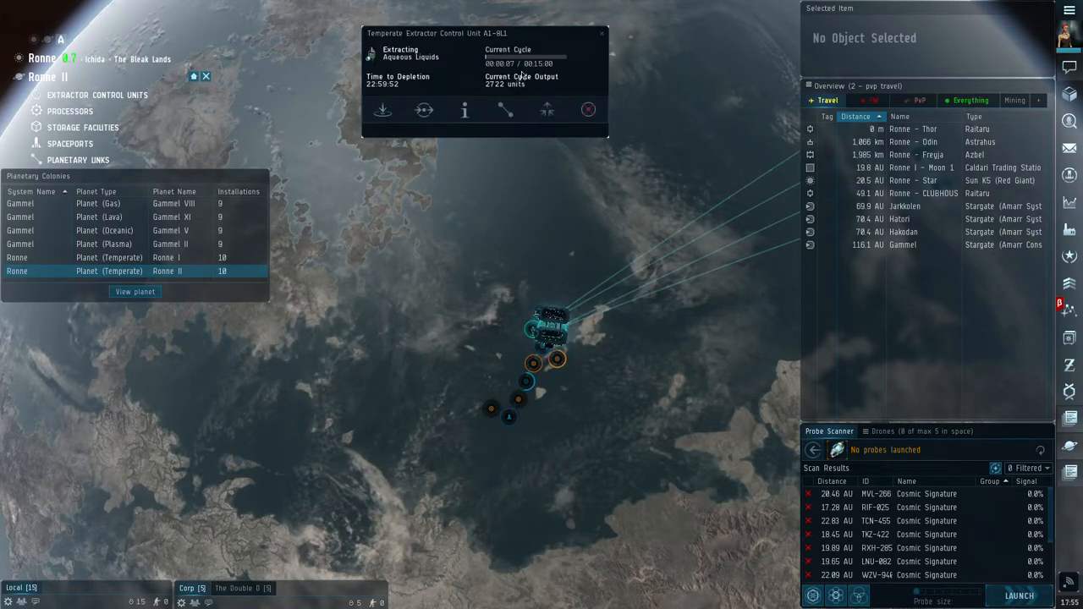
click(601, 34)
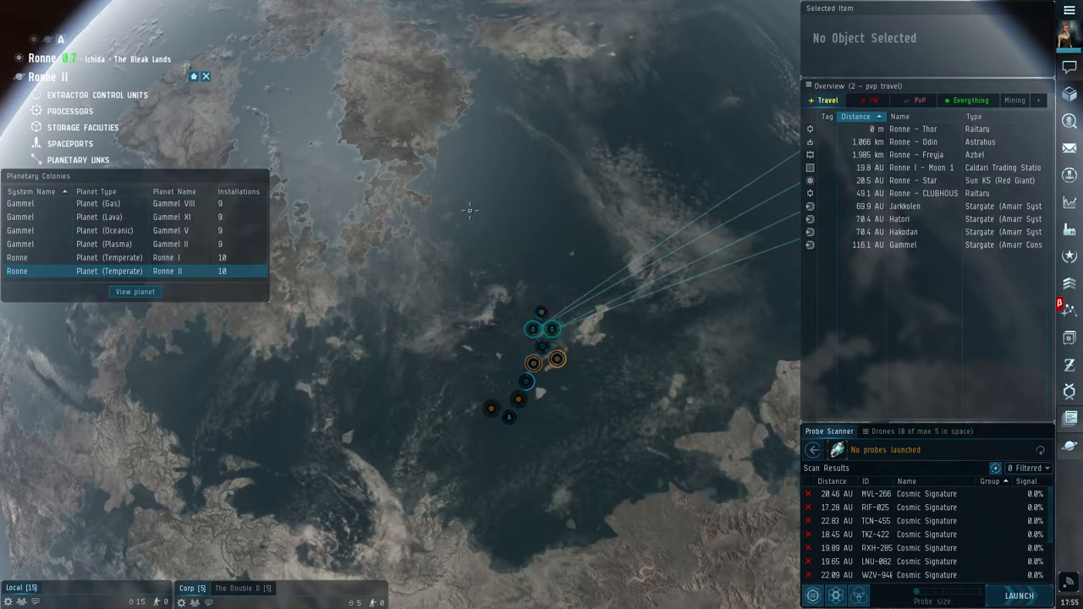
mouse_move(532, 284)
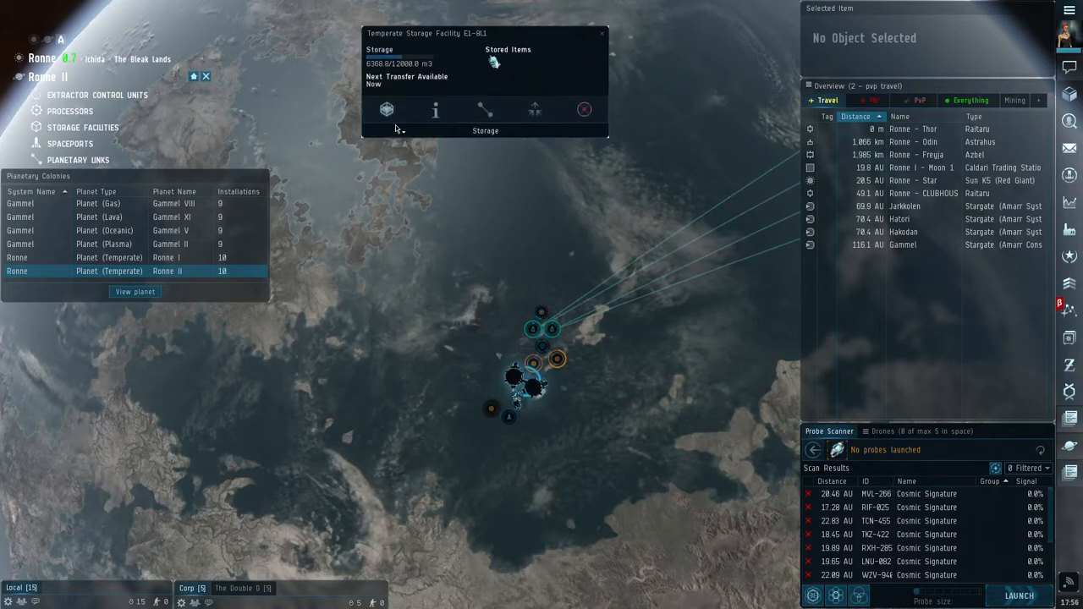
click(385, 108)
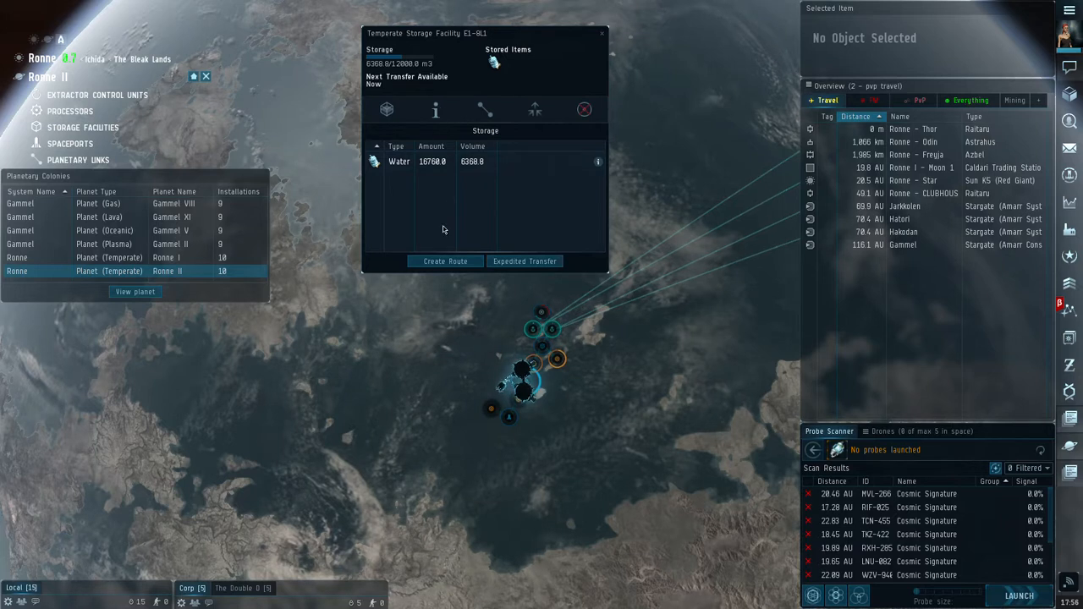
mouse_move(443, 194)
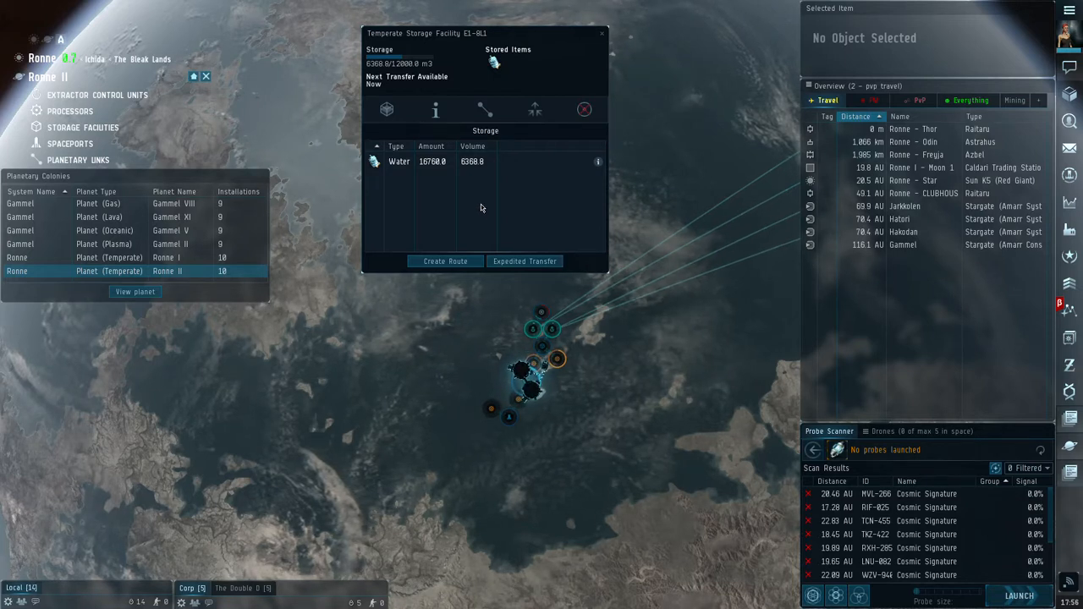
mouse_move(474, 220)
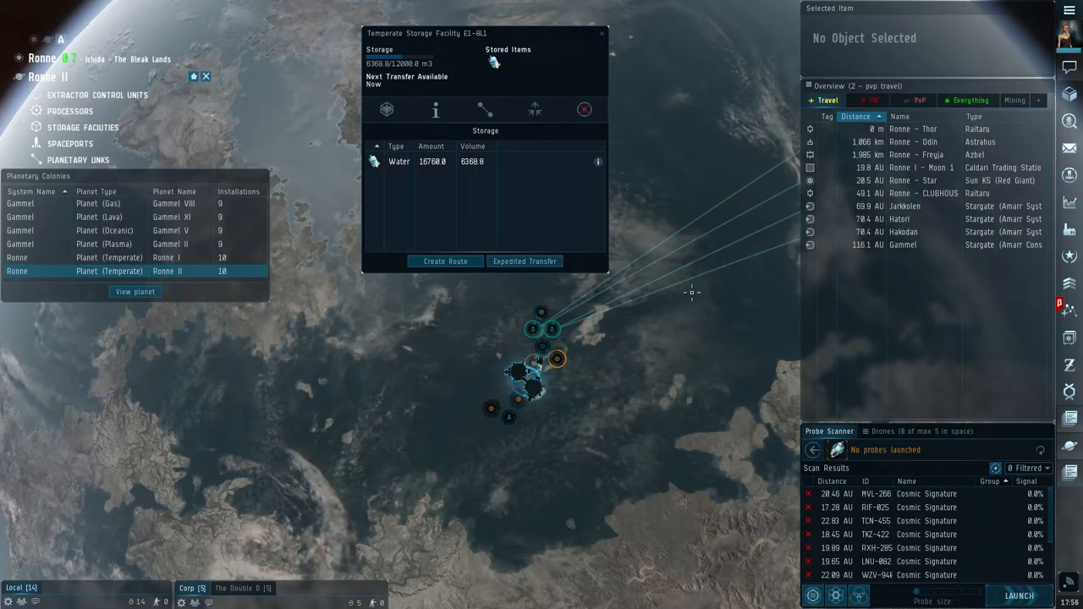
click(603, 34)
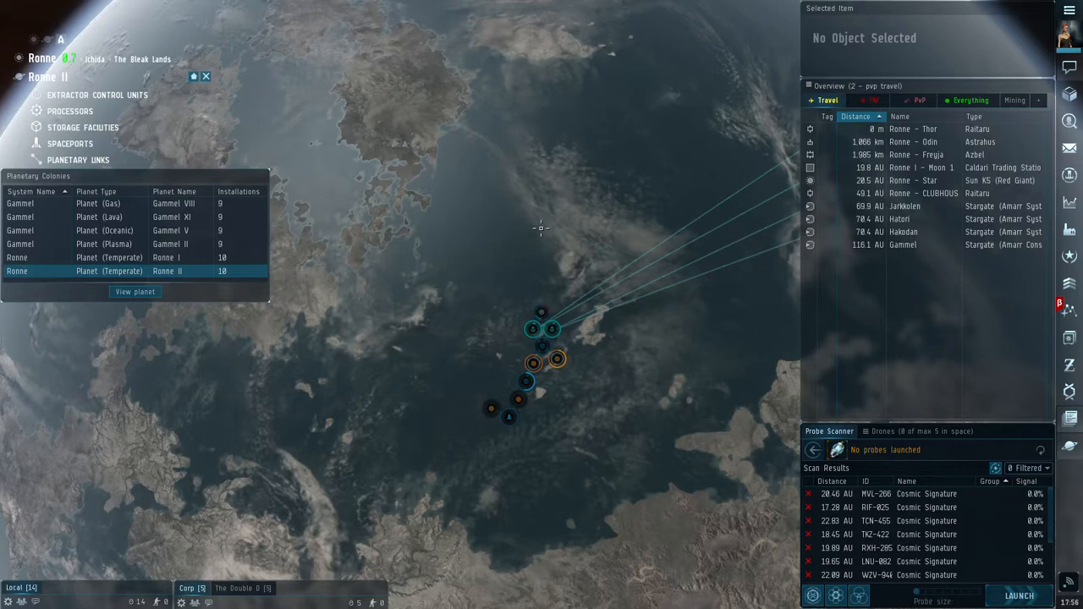
mouse_move(607, 220)
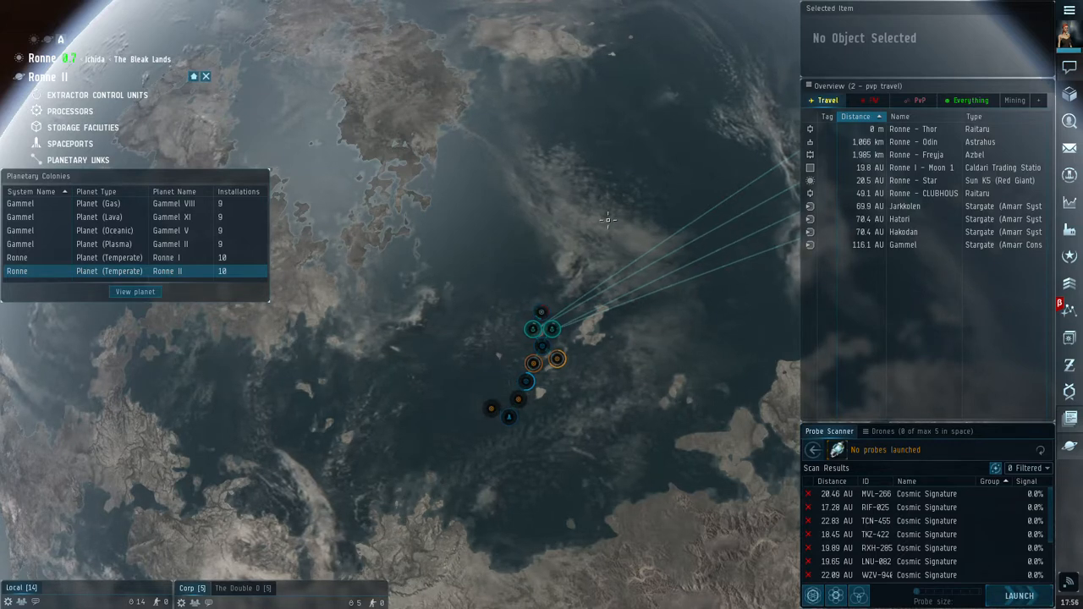